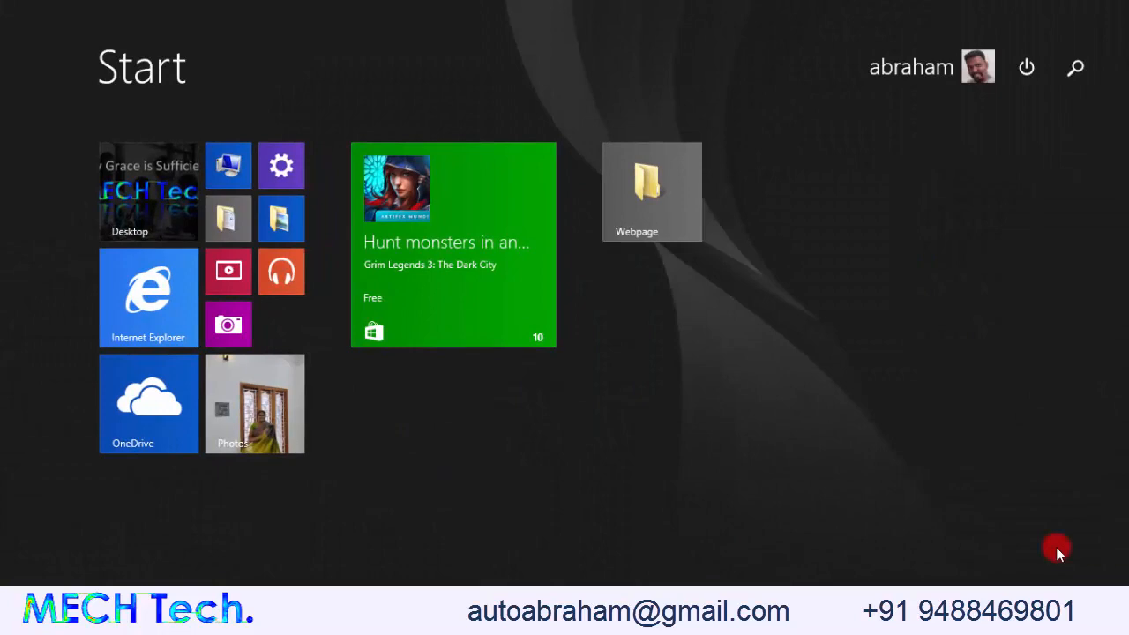
Search Start for 'workbench 2022 R2' and launch Workbench 2022 R2
type("workbench 2022 R2")
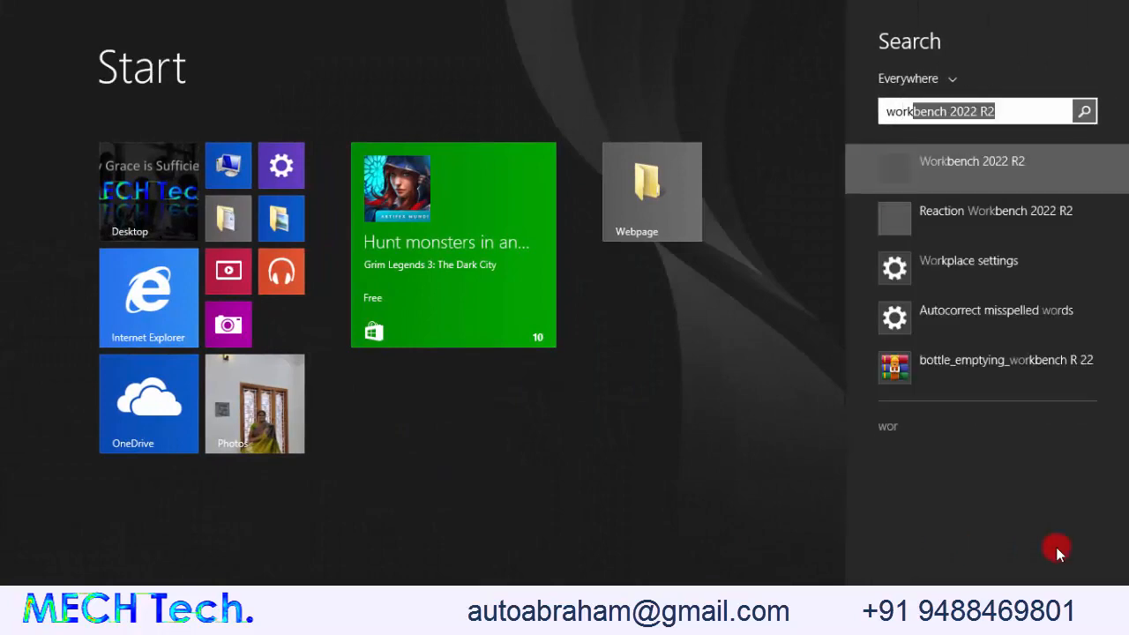
left_click(971, 161)
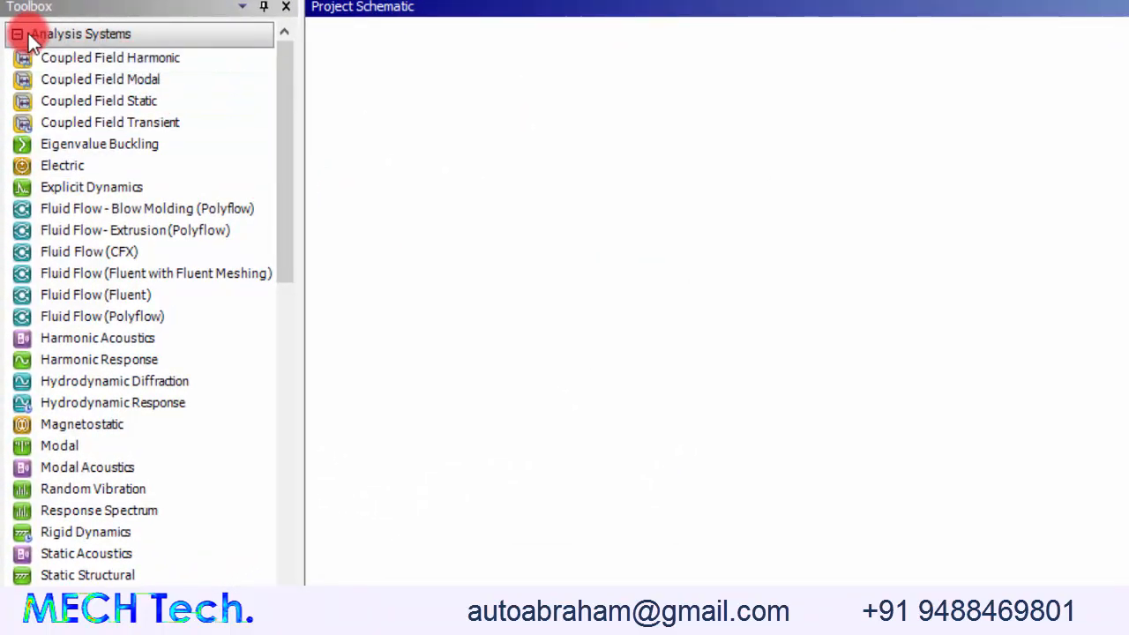
Scroll the Toolbox to locate the Static Structural analysis system
scroll("down", 3)
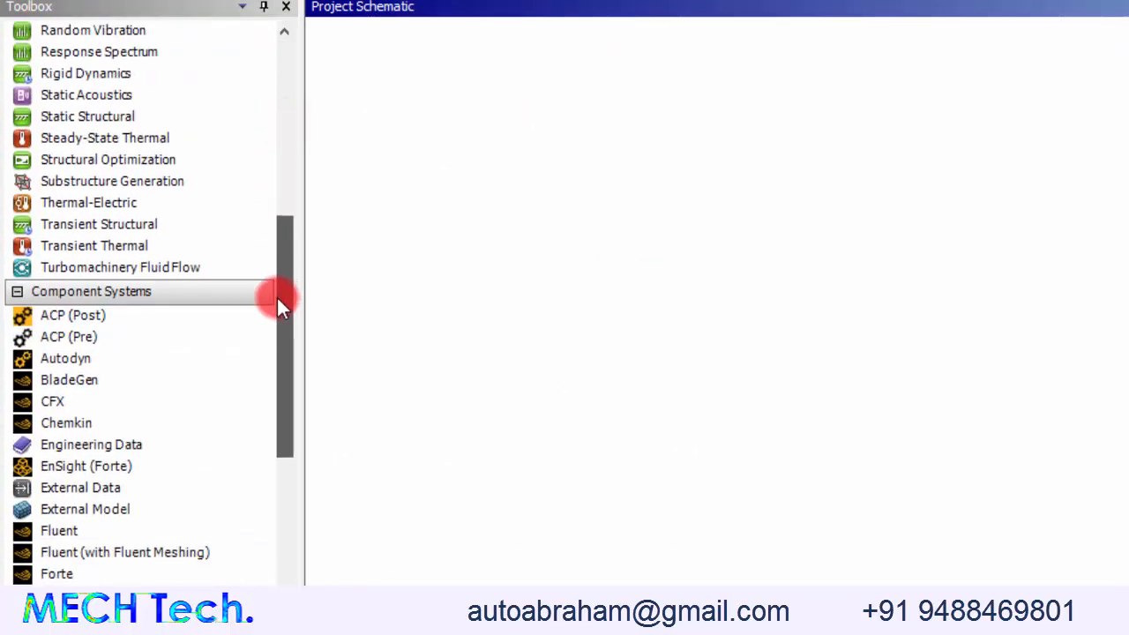
scroll("up", 3)
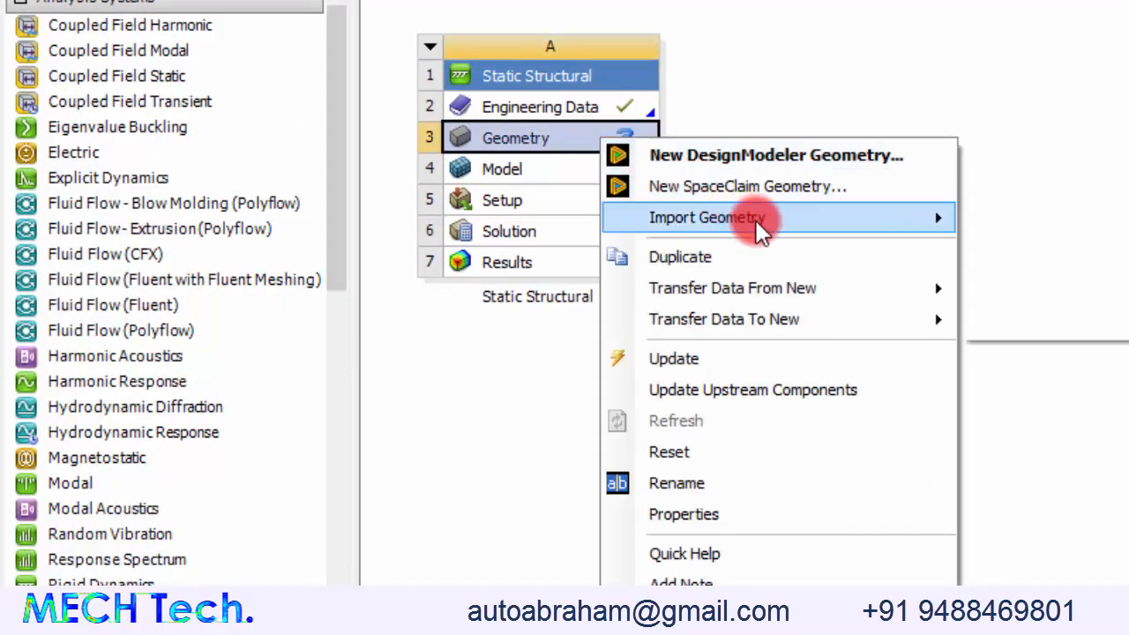
Import the 'without footrest' stool geometry and open the model in Mechanical
left_click(705, 218)
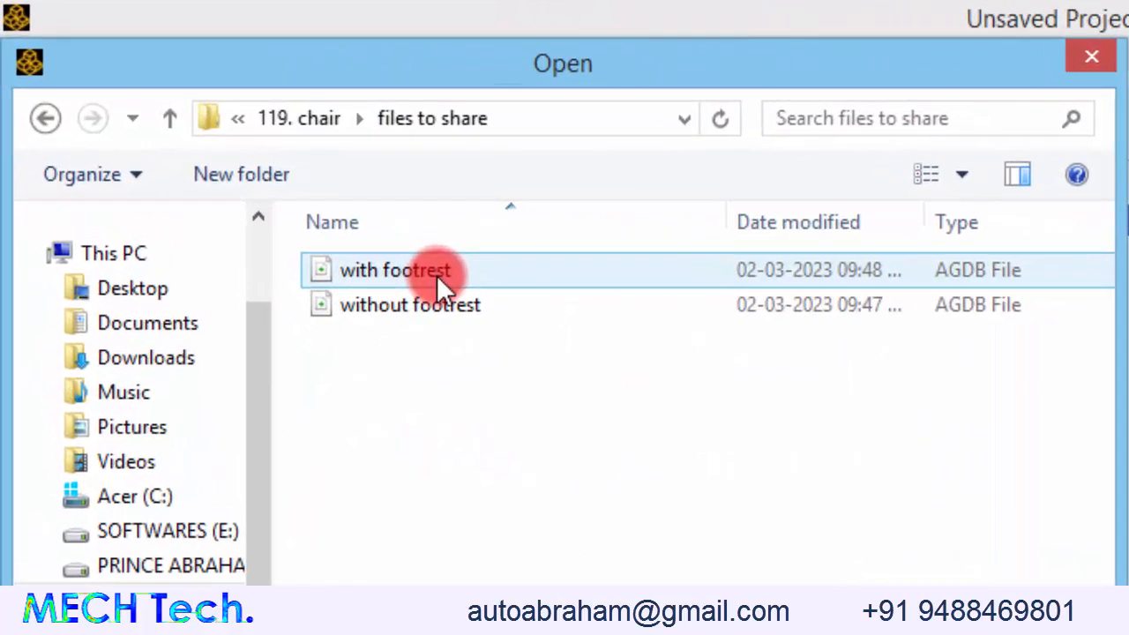
left_click(410, 305)
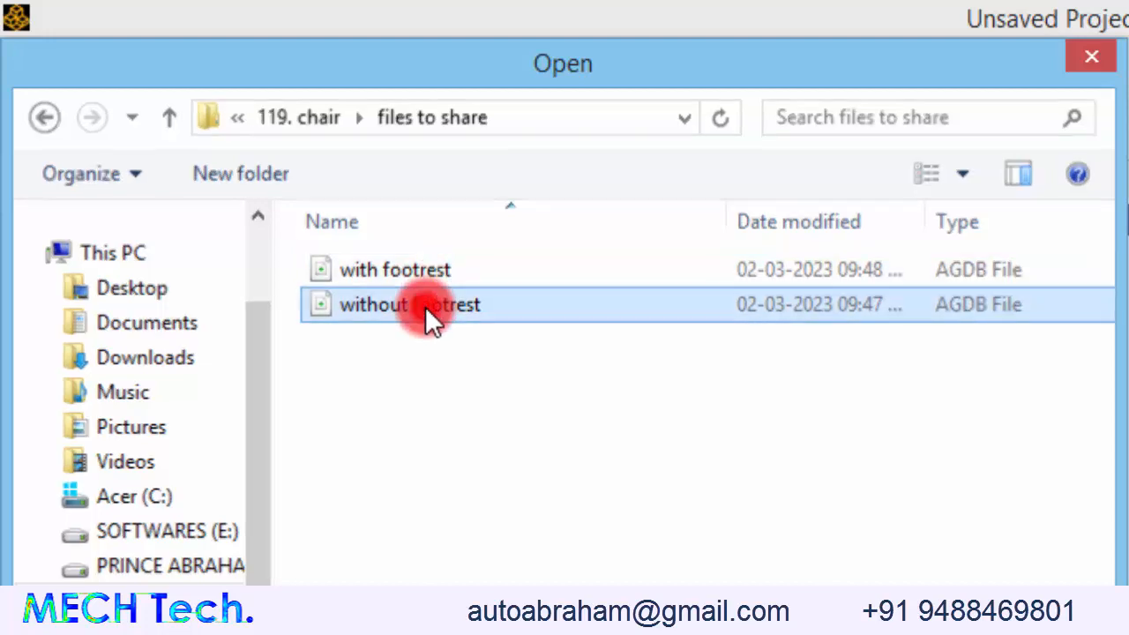
double_click(409, 304)
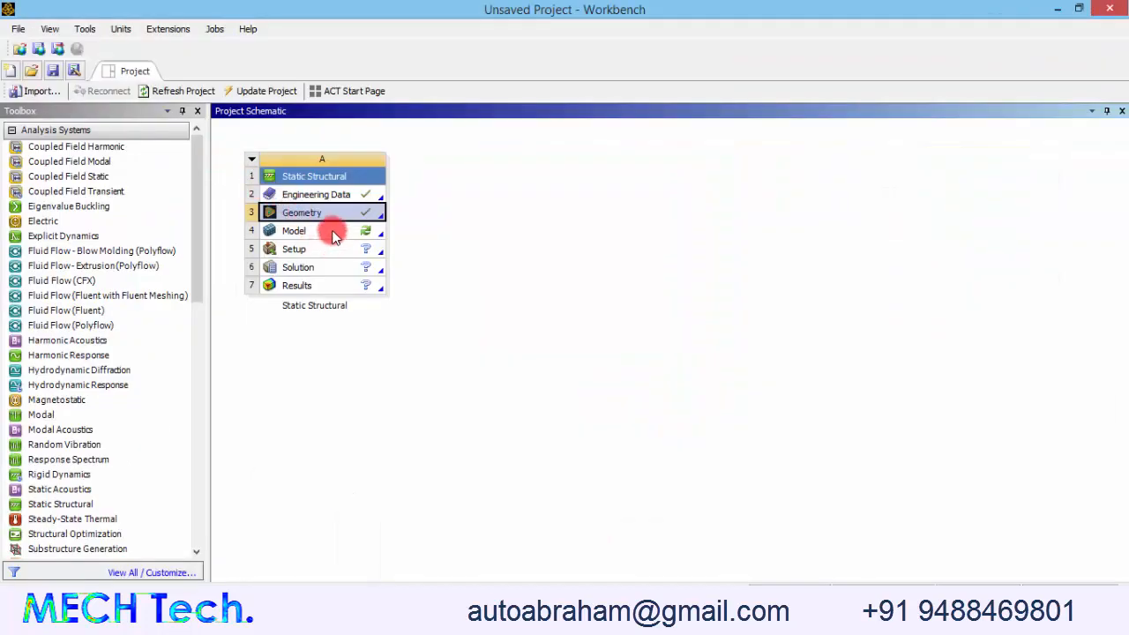
double_click(294, 230)
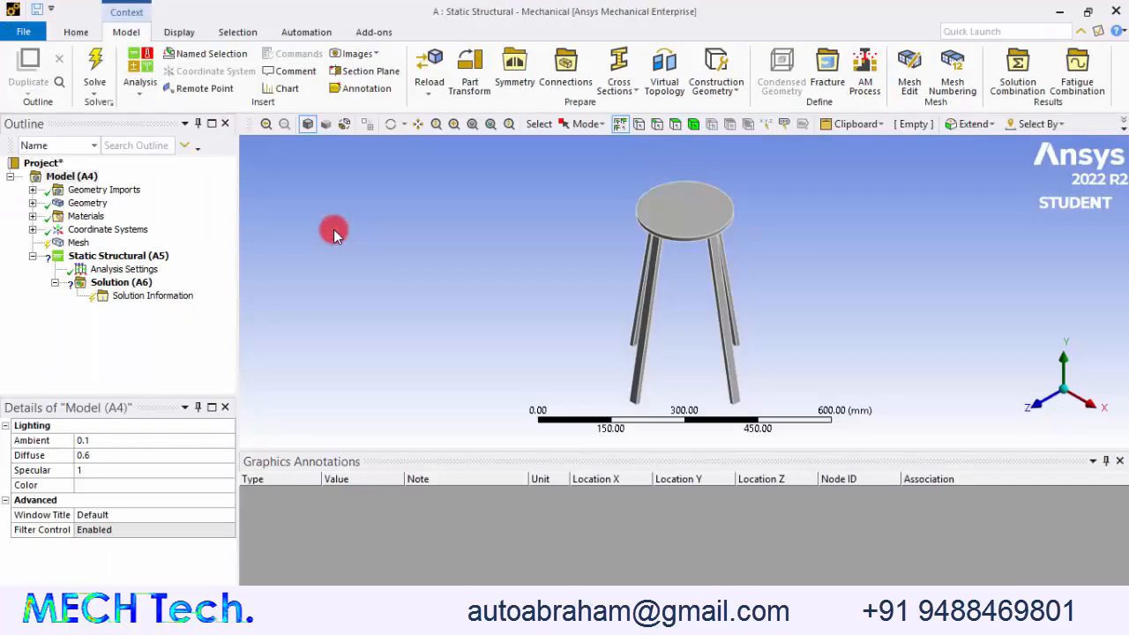
Mesh the stool with a 5 mm element size and inspect the generated mesh
left_click(78, 244)
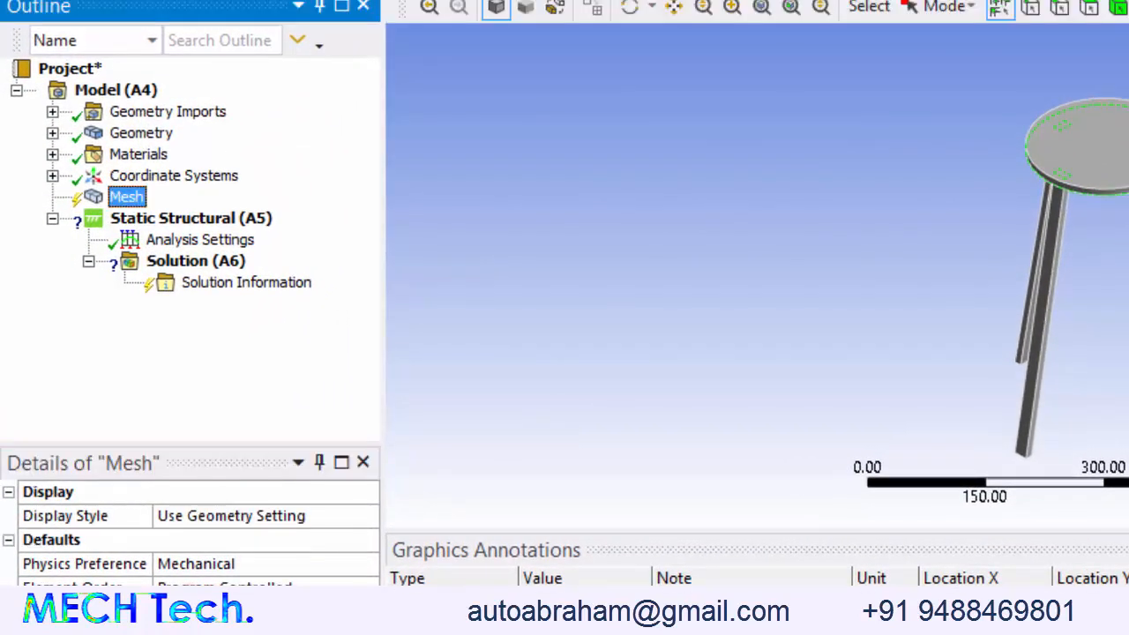
right_click(126, 196)
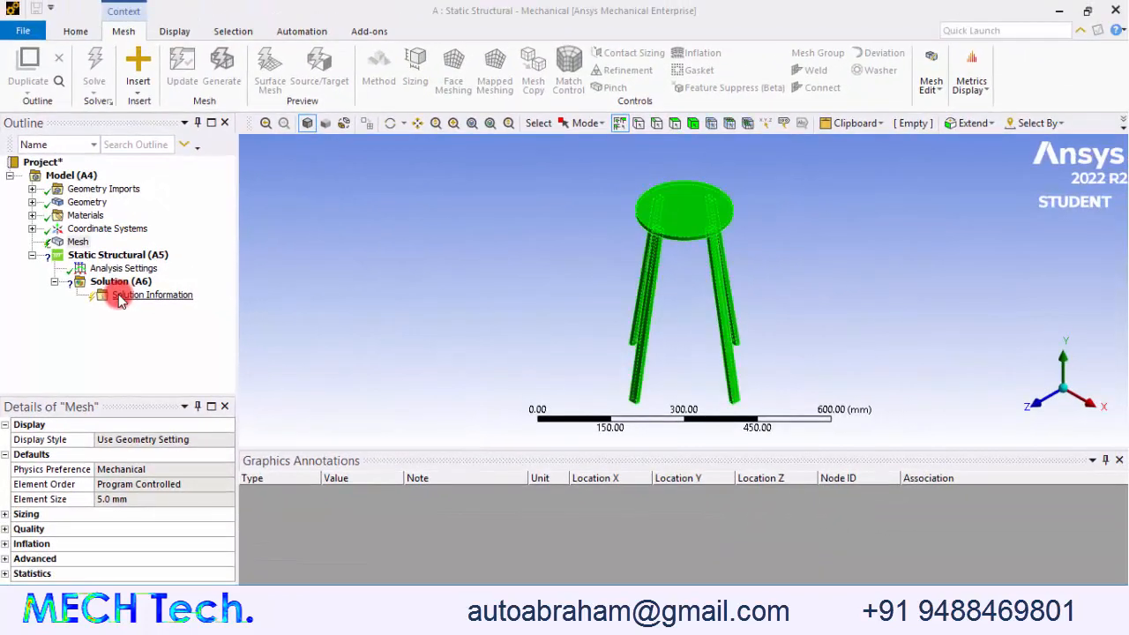
left_click(222, 67)
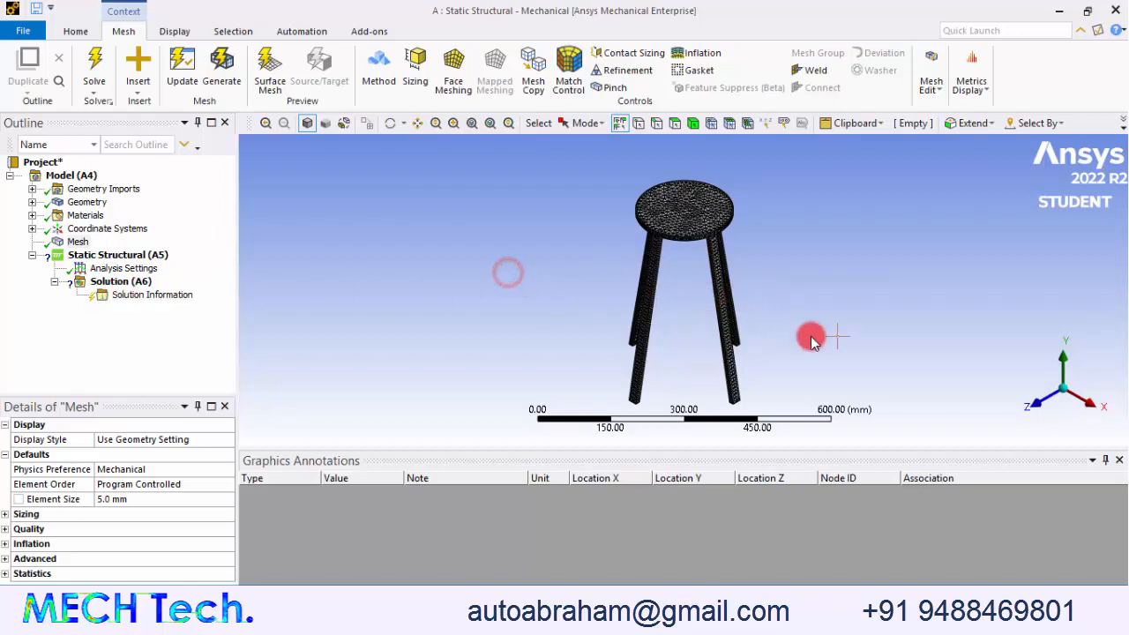
left_click_drag(812, 339, 862, 344)
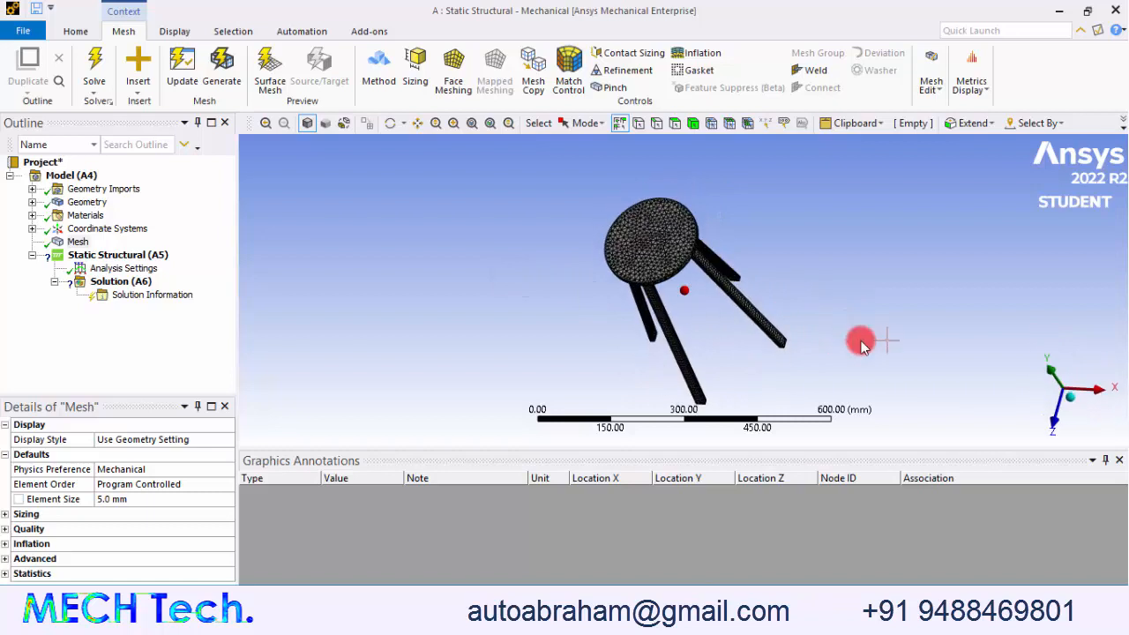
left_click(657, 239)
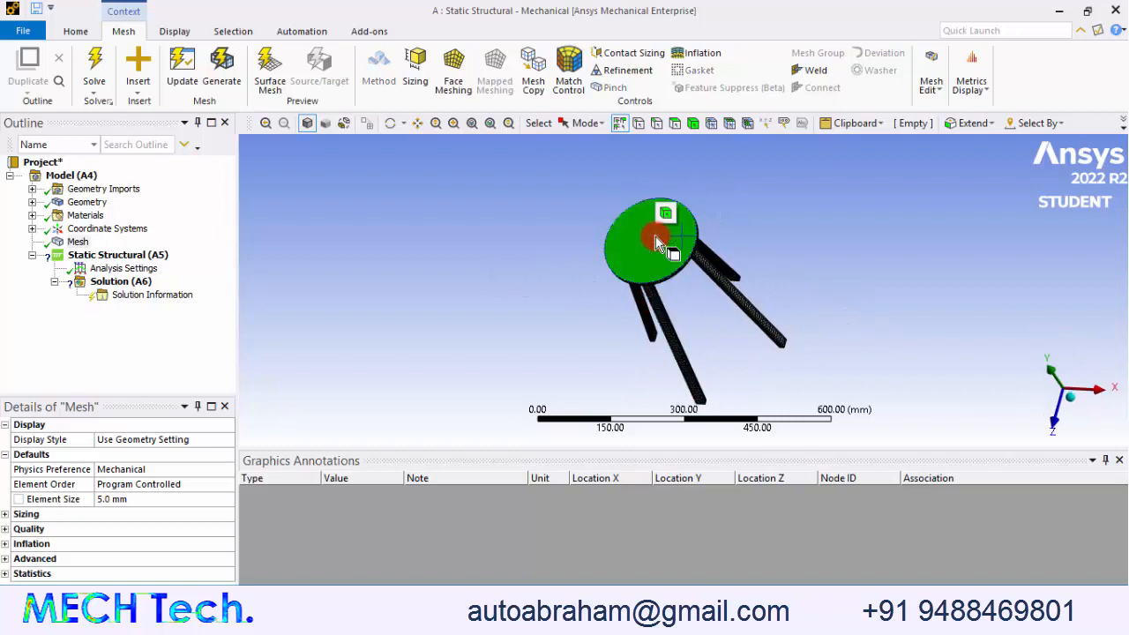
left_click_drag(658, 243, 693, 194)
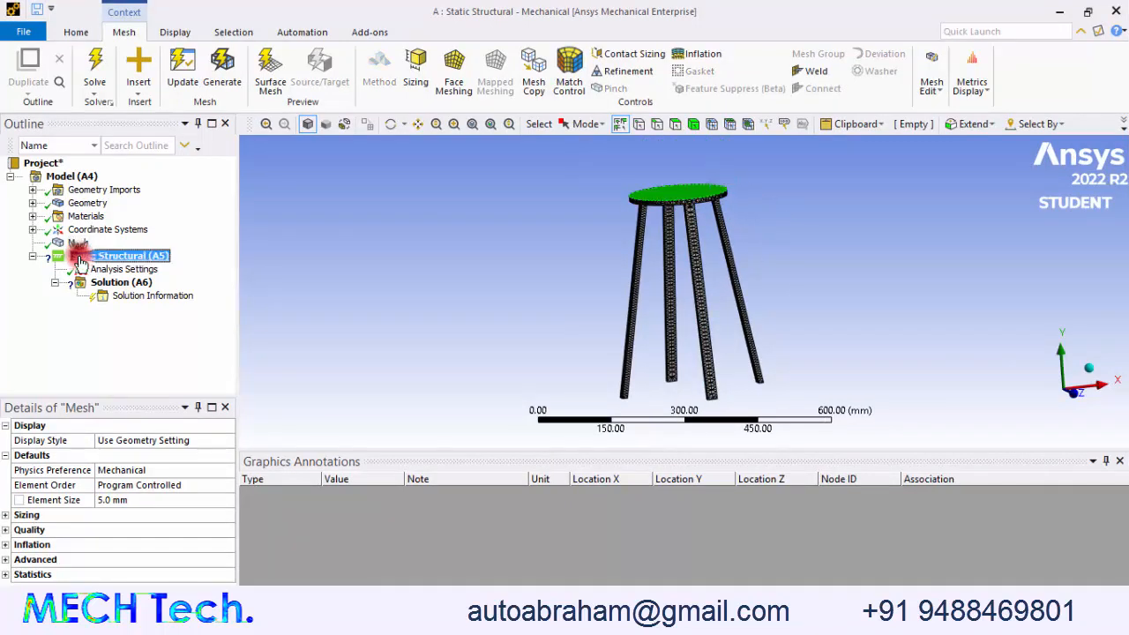
Insert a 500 N force load on the stool's seat top face
right_click(106, 256)
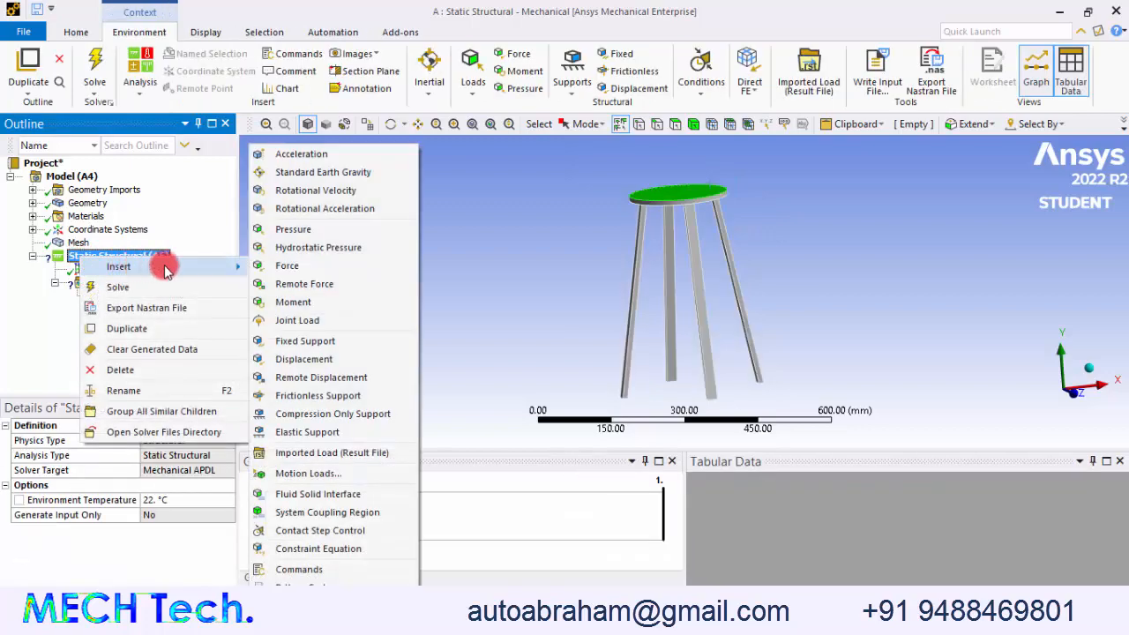
left_click(287, 266)
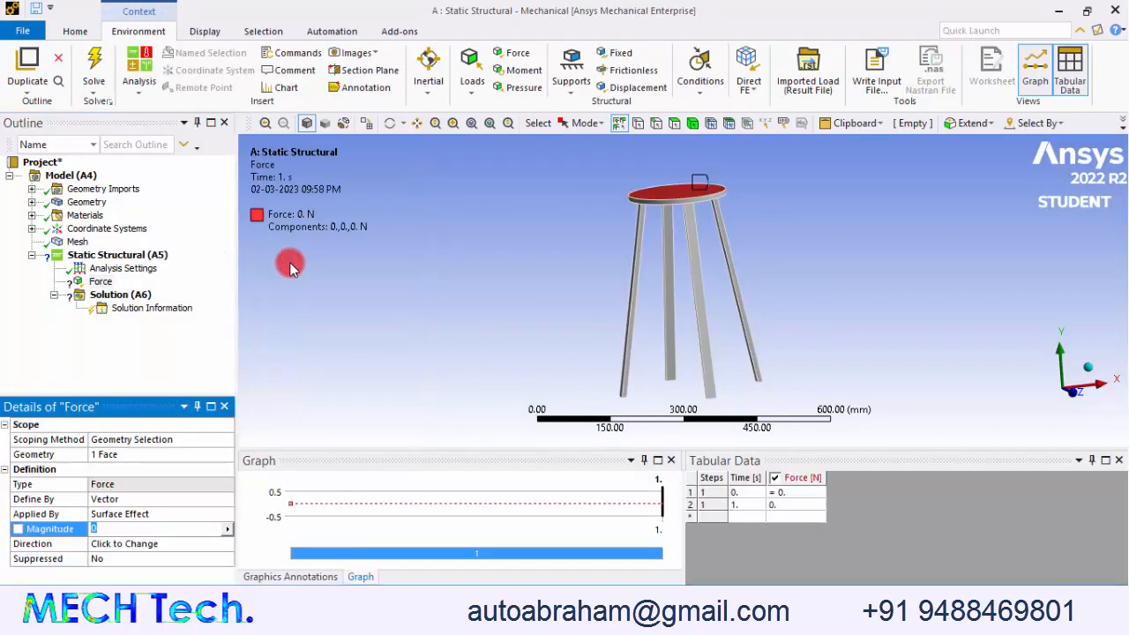
type("500. N  (ramped")
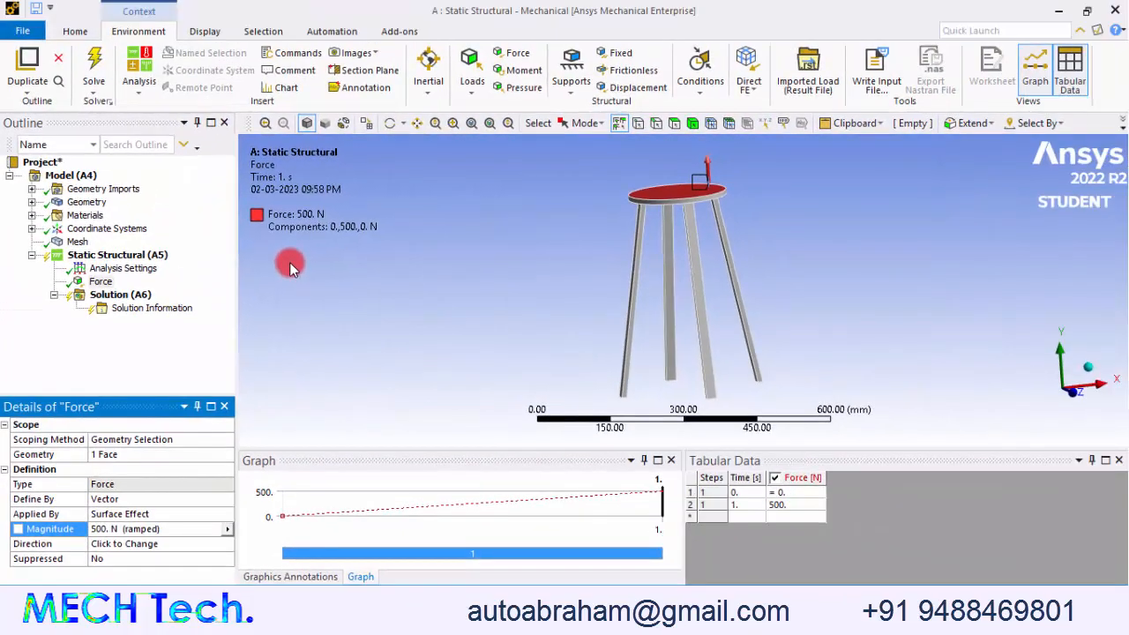
mouse_move(705, 177)
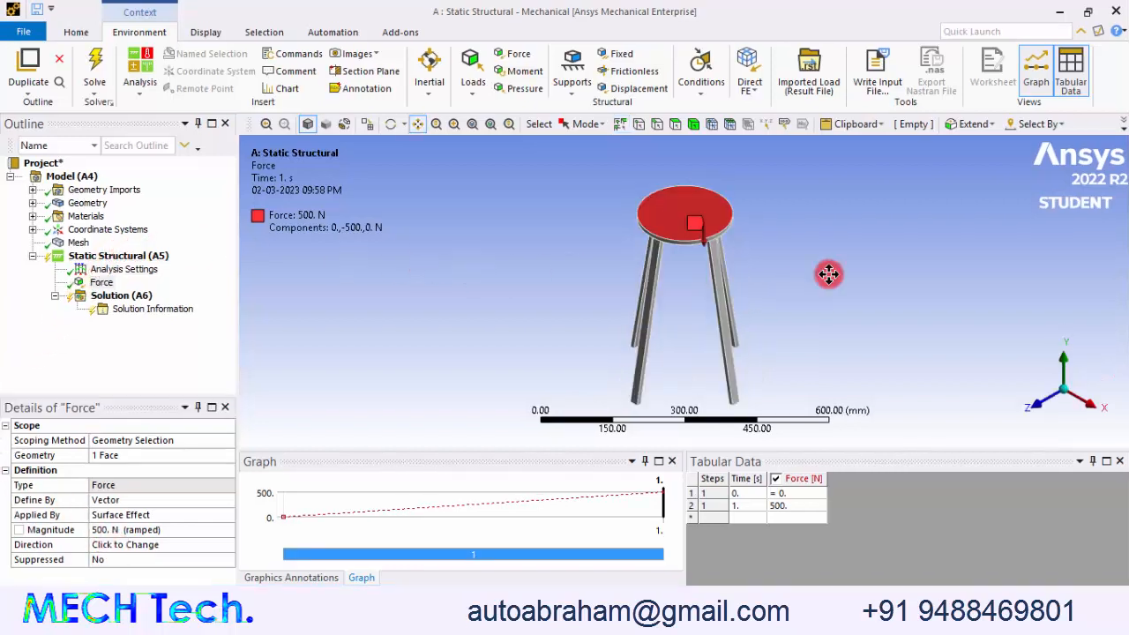
mouse_move(630, 243)
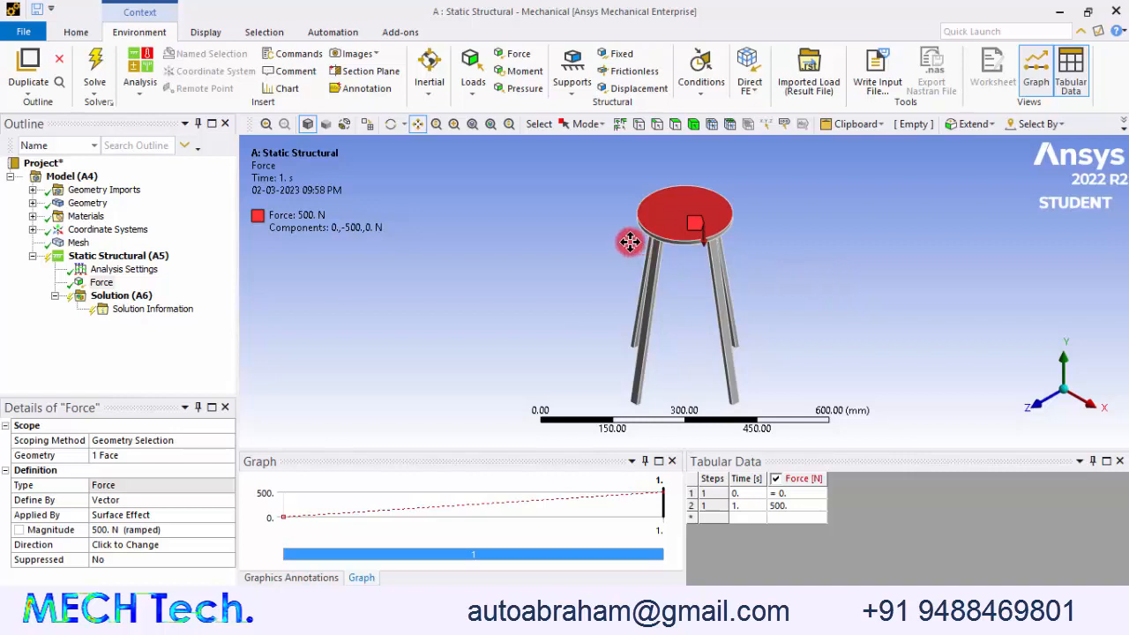
mouse_move(611, 244)
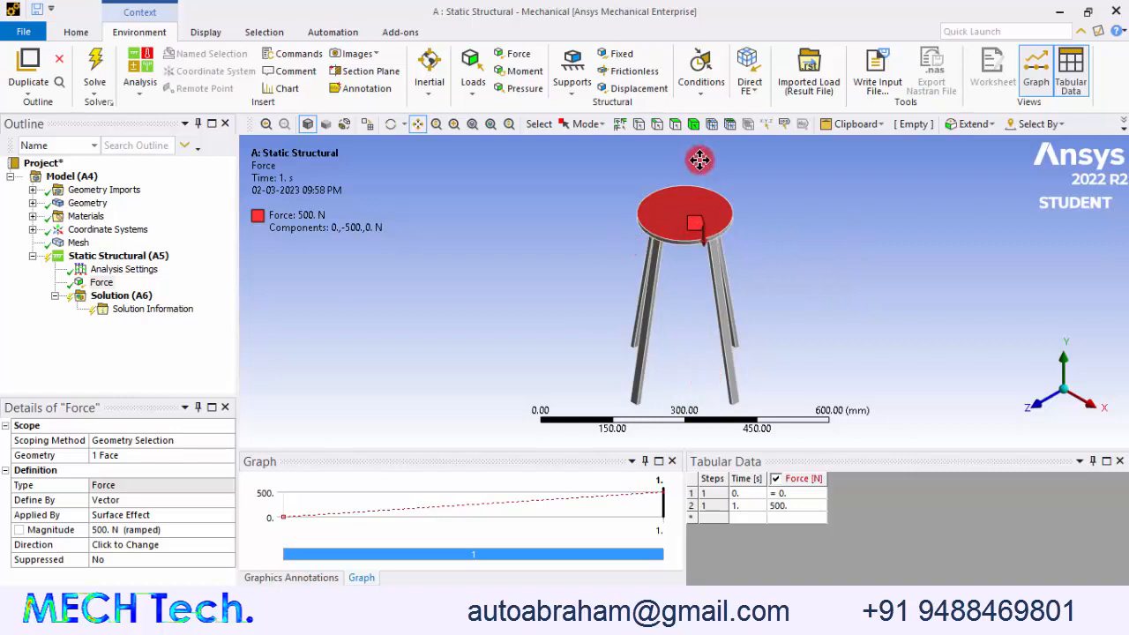
mouse_move(700, 137)
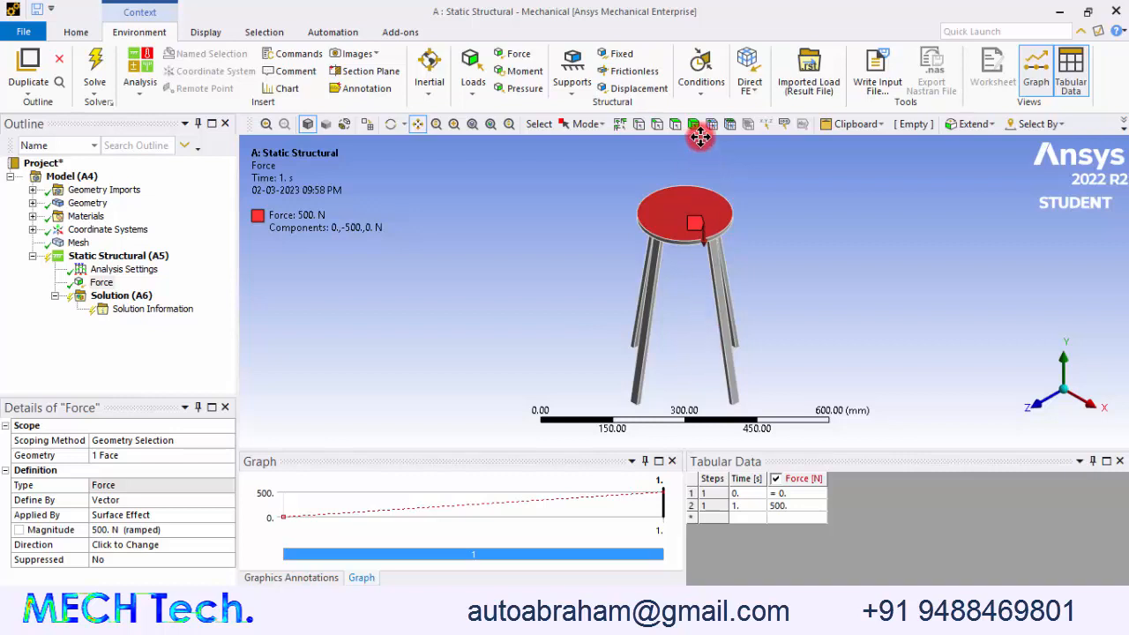
mouse_move(700, 338)
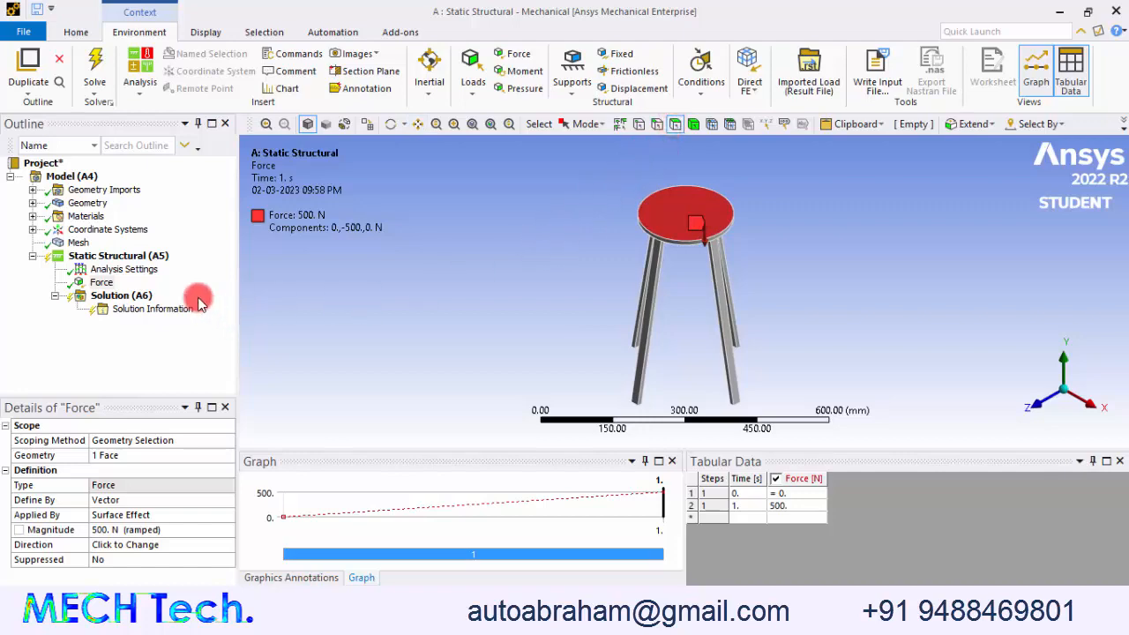
Insert a displacement support with X 0, Y free, Z 0
right_click(106, 255)
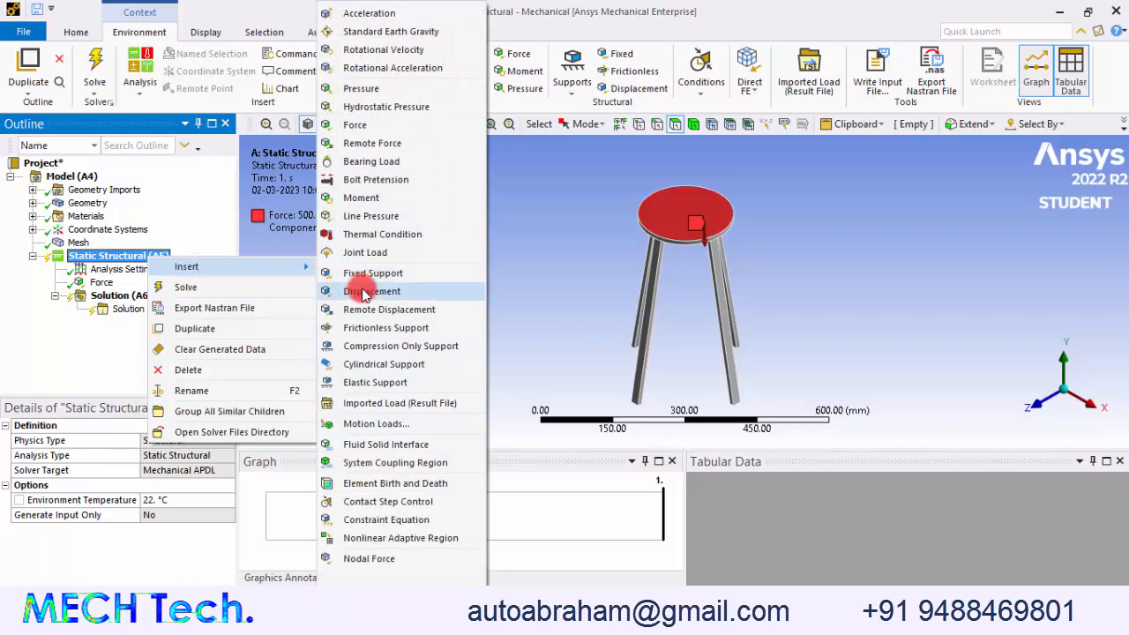
left_click(370, 290)
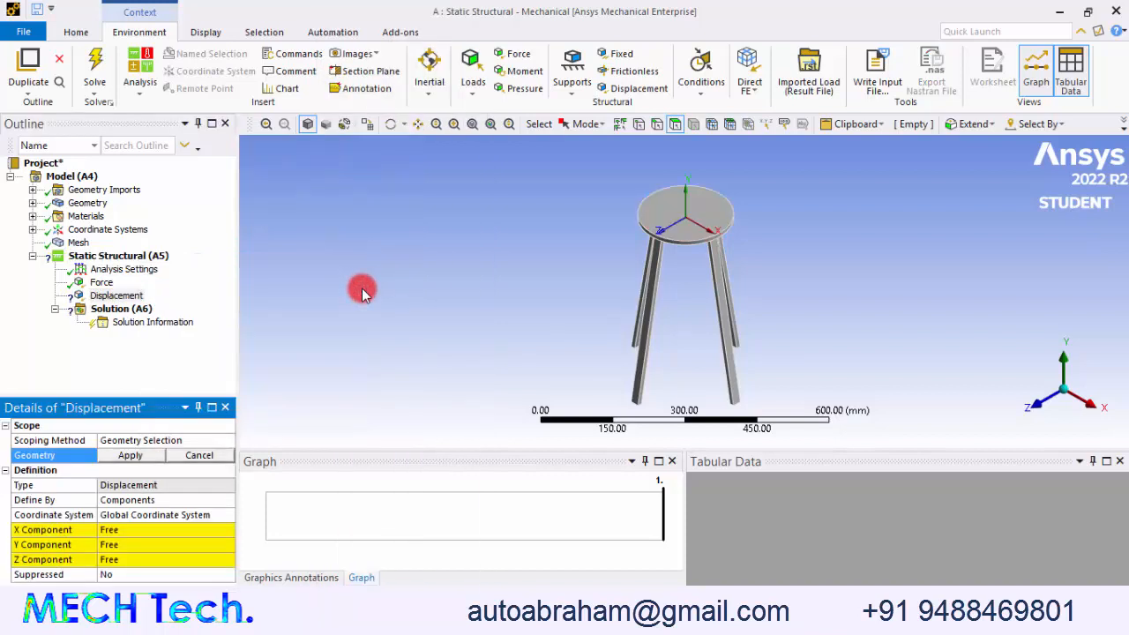
left_click(701, 220)
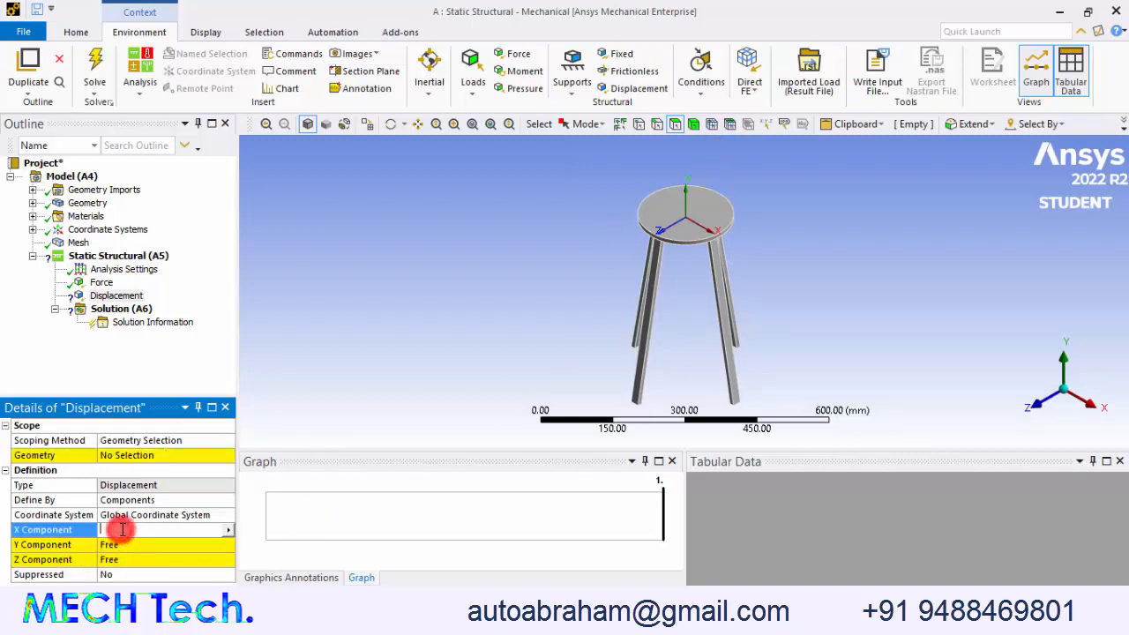
left_click(164, 530)
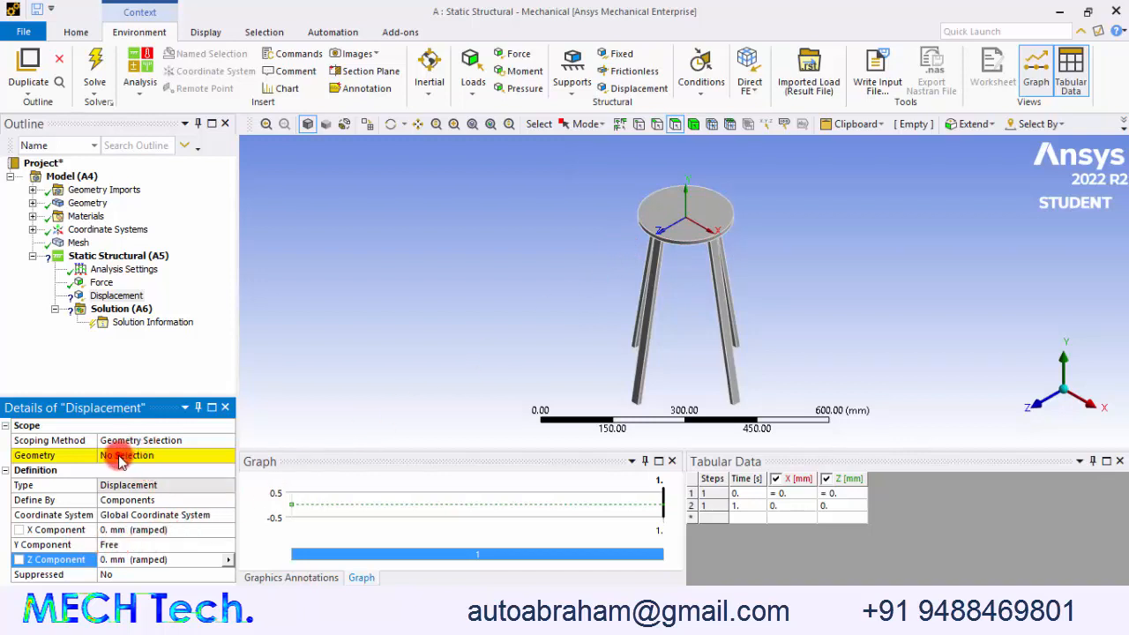
Assign the seat's top face as the displacement geometry
left_click(127, 454)
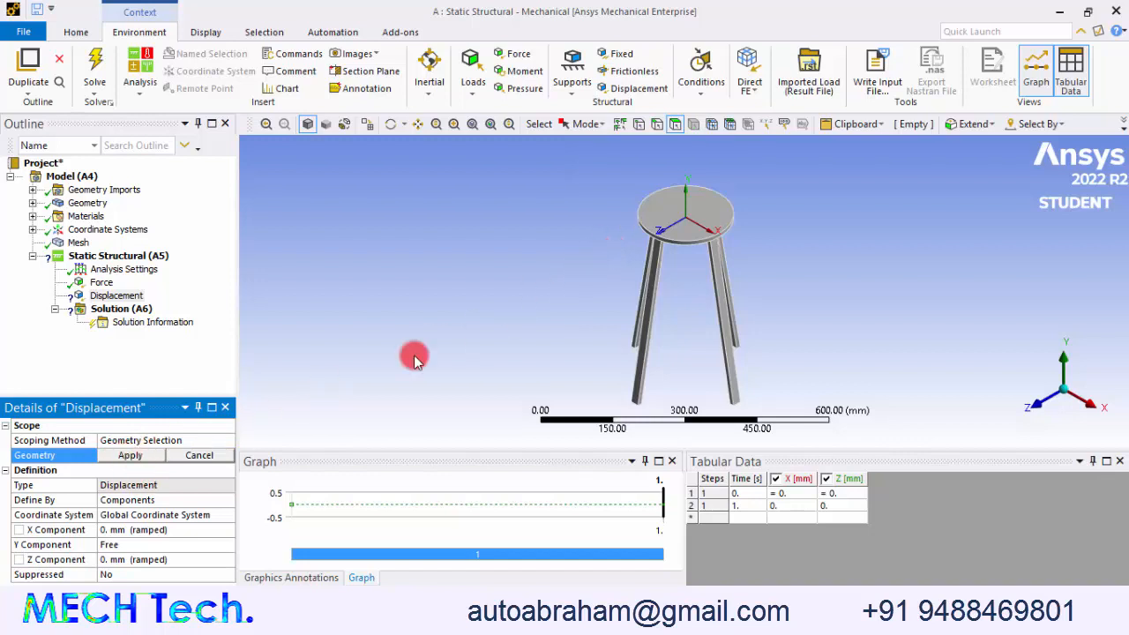
left_click(675, 207)
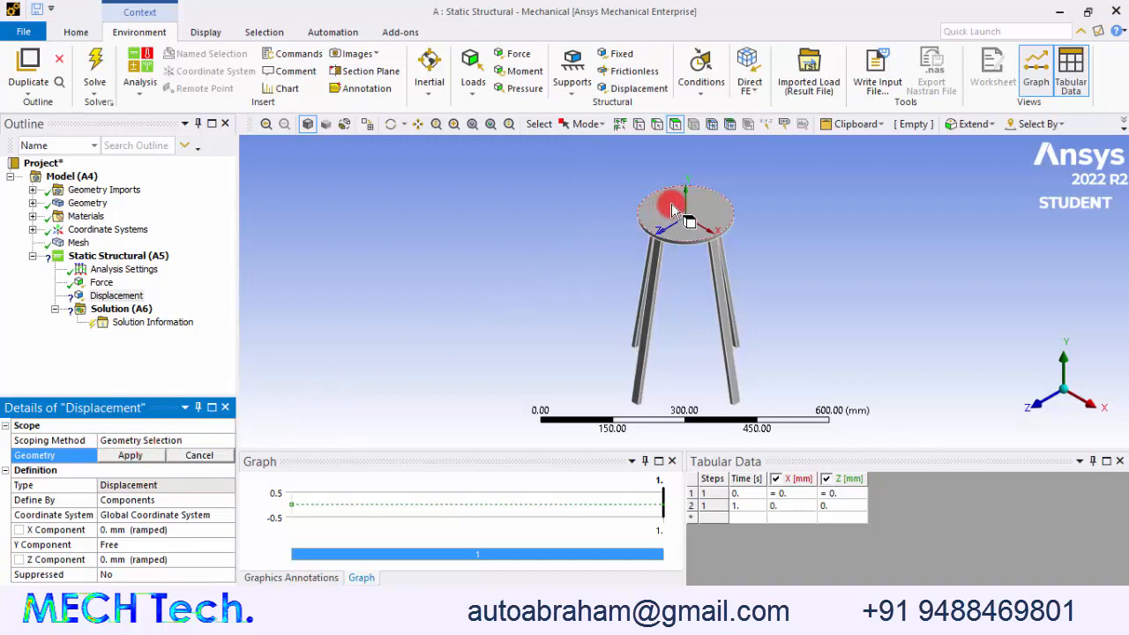
left_click(130, 455)
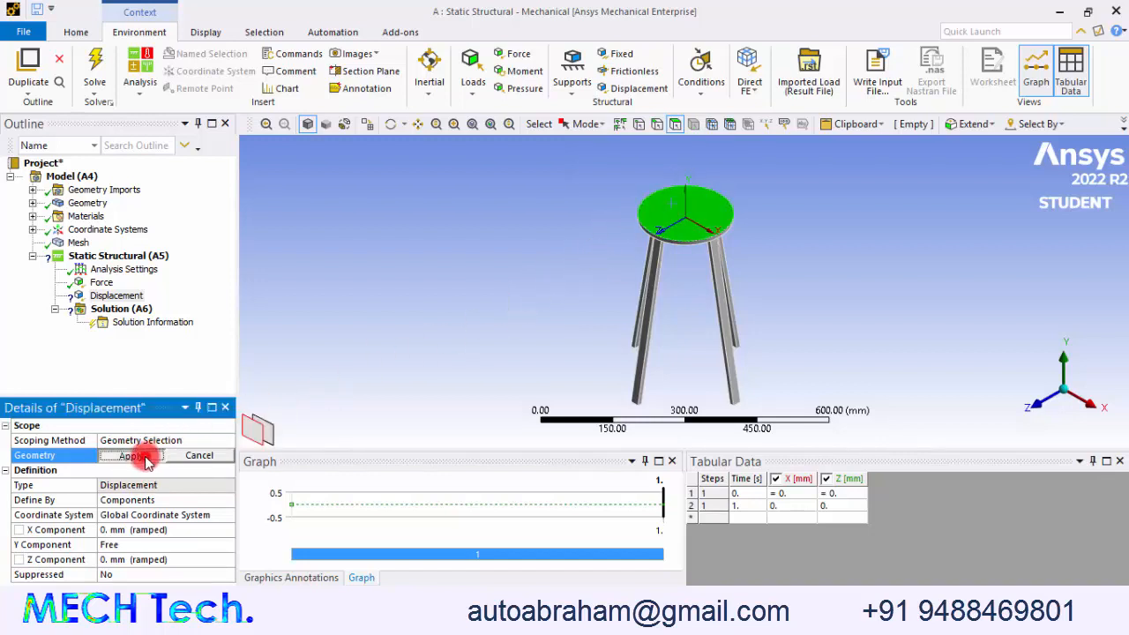
left_click(135, 455)
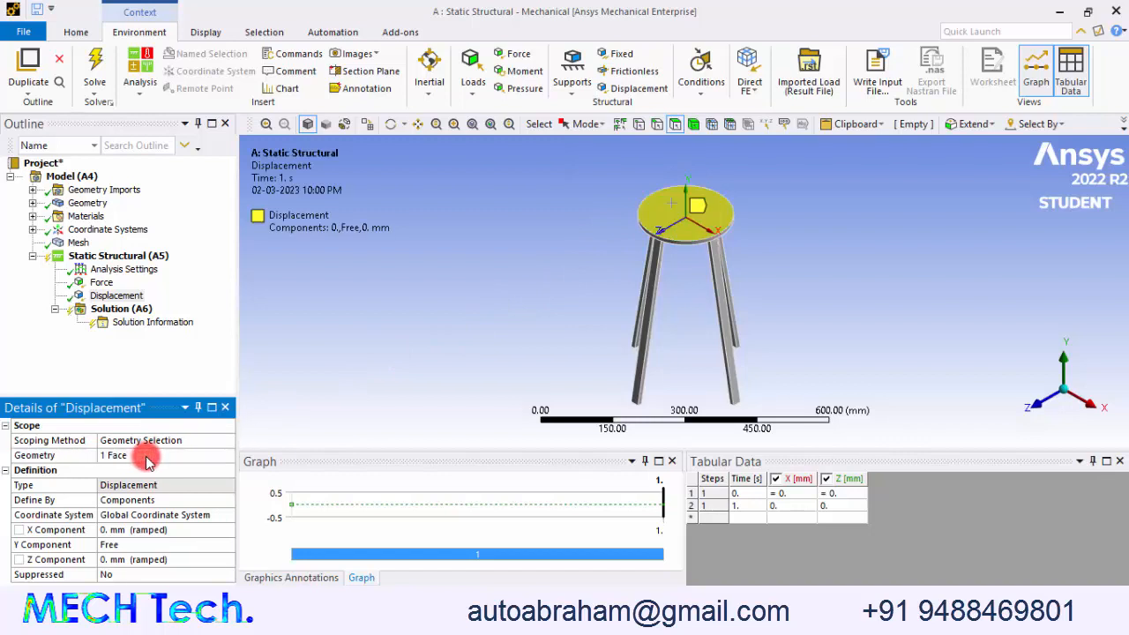
mouse_move(668, 324)
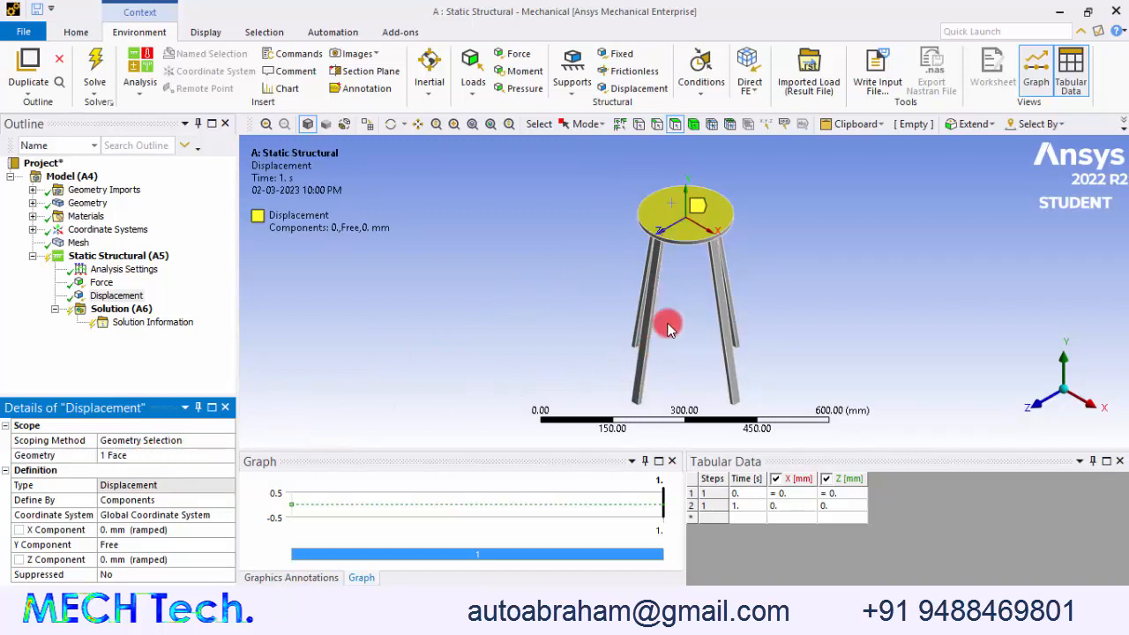
mouse_move(704, 383)
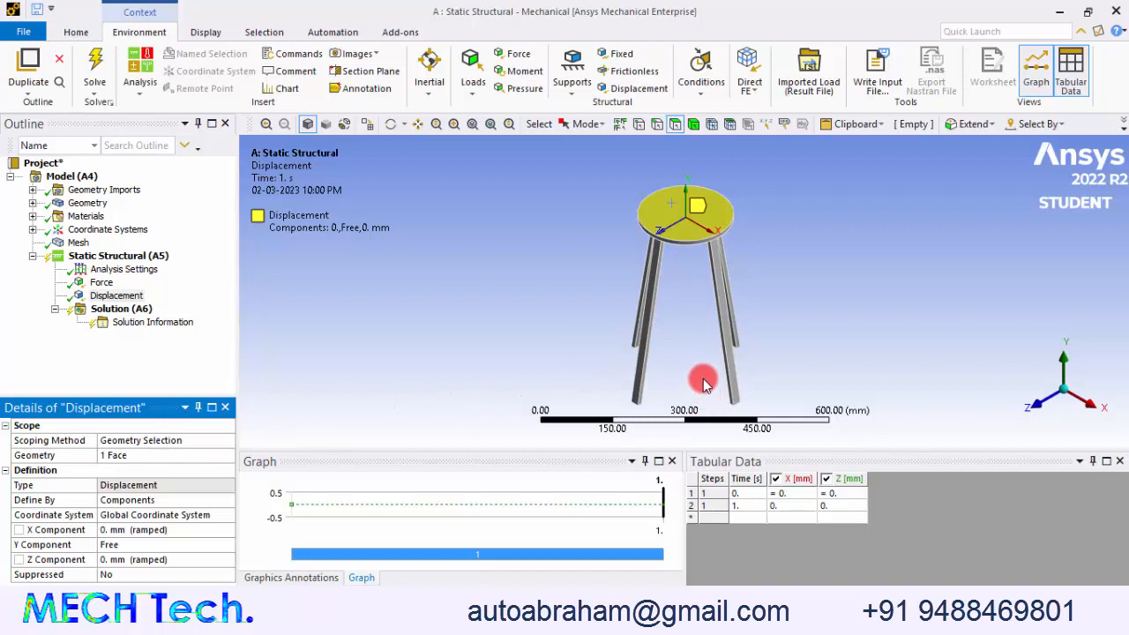
Add a displacement holding the four leg-bottom faces at Y 0, X and Z free
left_click_drag(706, 384, 705, 260)
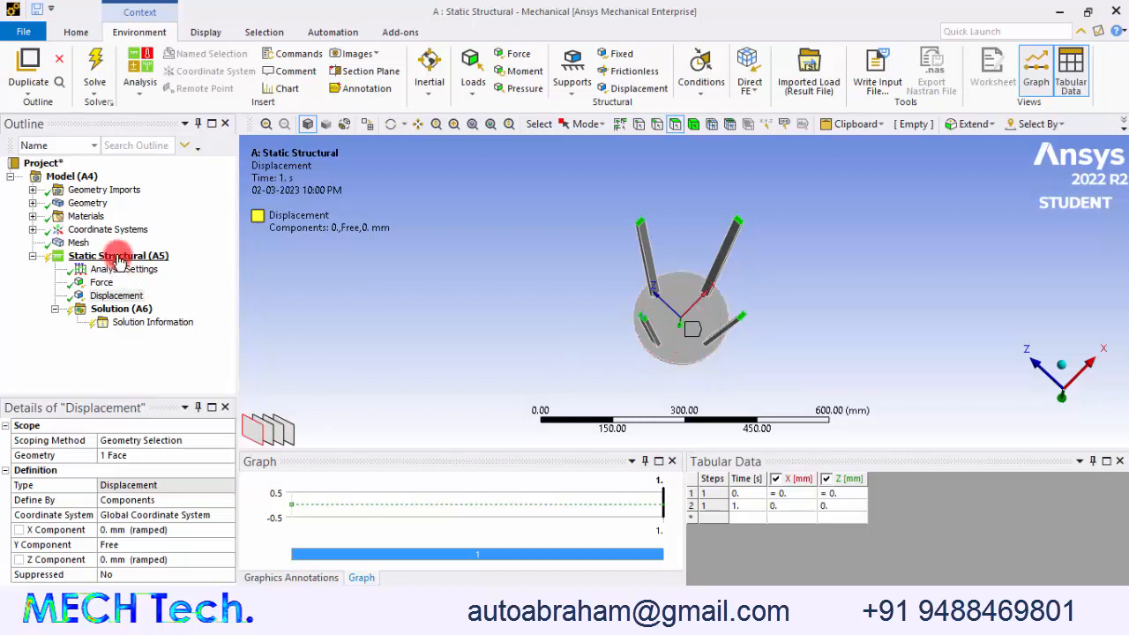
right_click(118, 255)
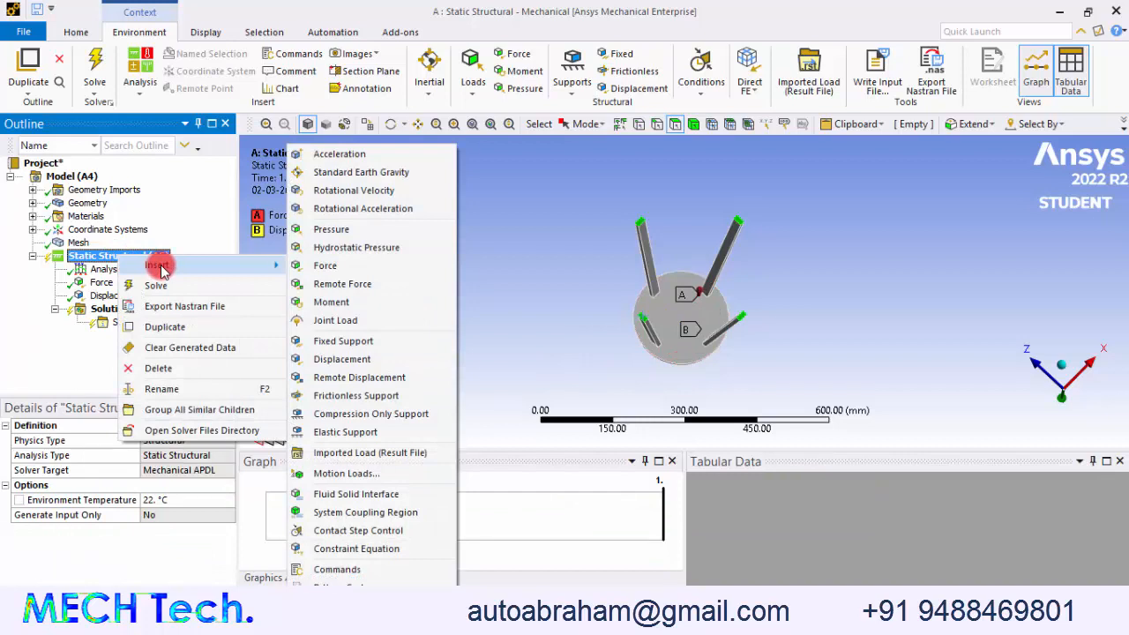
mouse_move(344, 340)
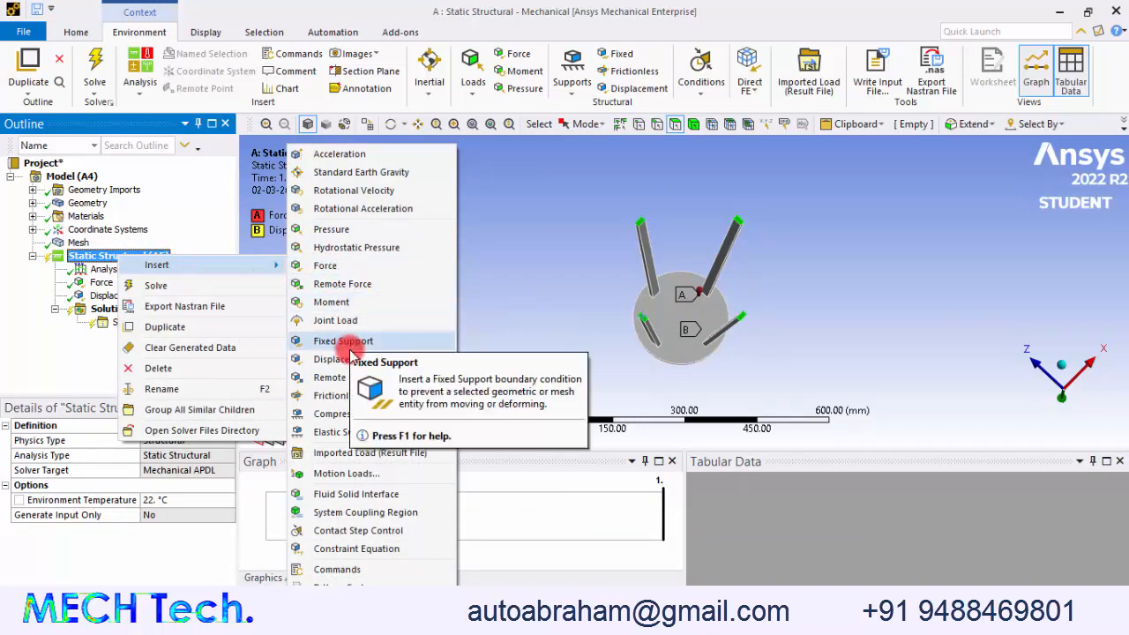
left_click(339, 359)
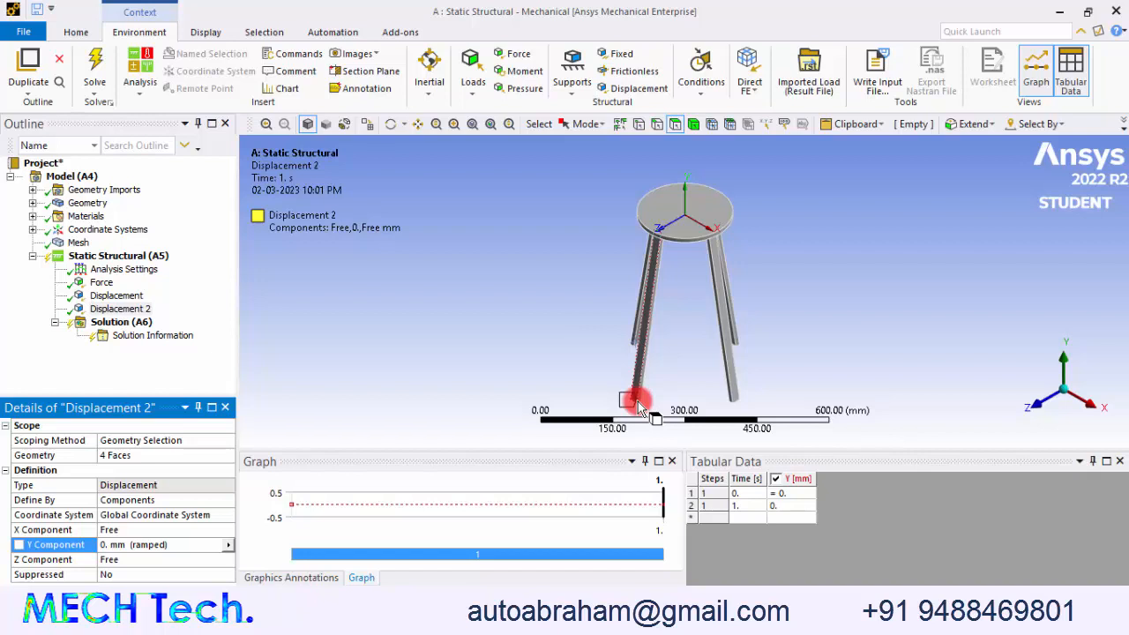
left_click(111, 322)
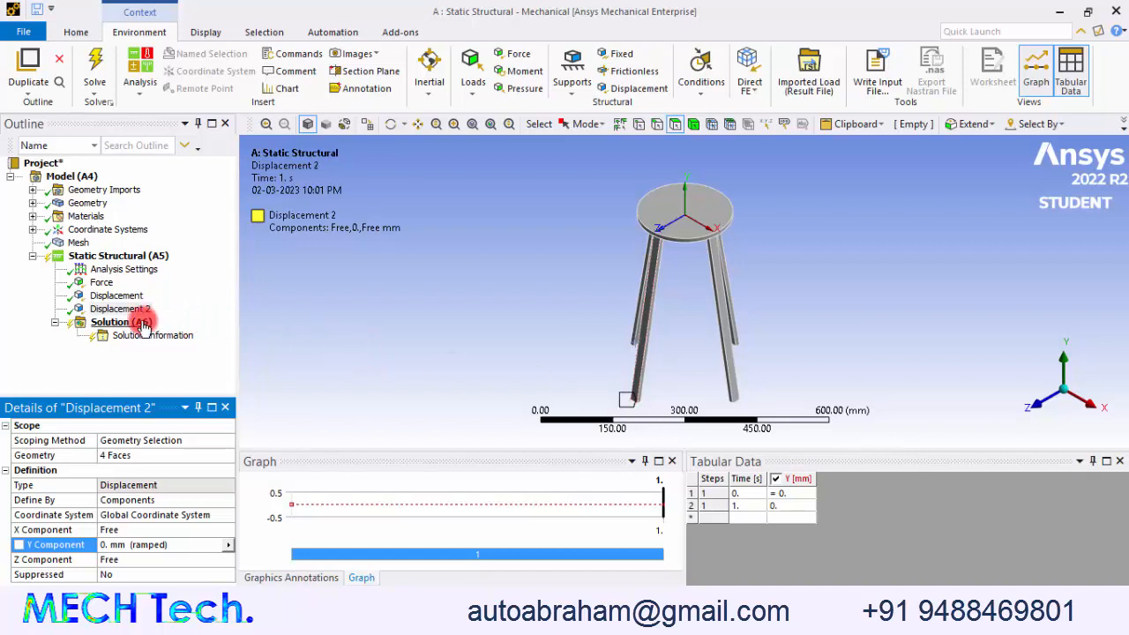
Insert Total Deformation and Equivalent (von-Mises) Stress results under the solution
right_click(110, 322)
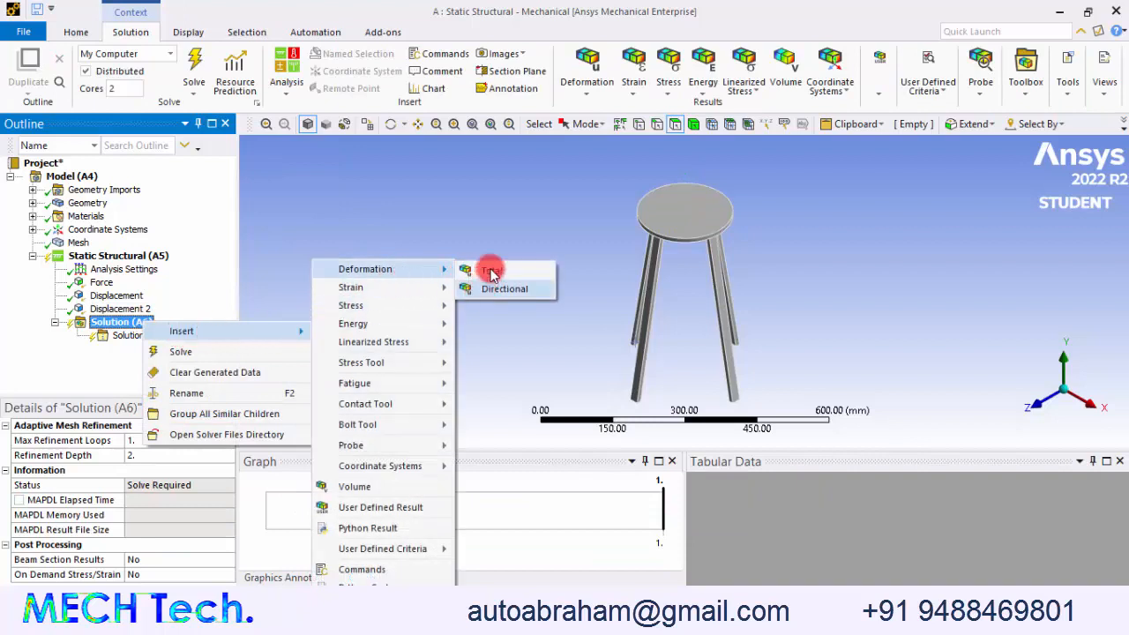
left_click(491, 270)
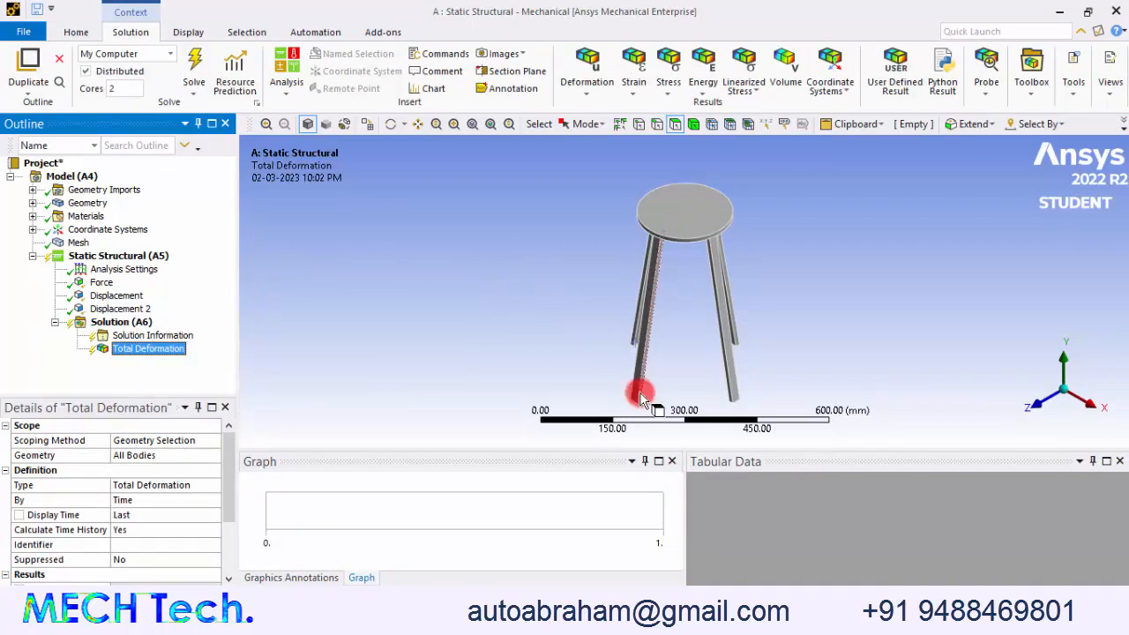
right_click(121, 322)
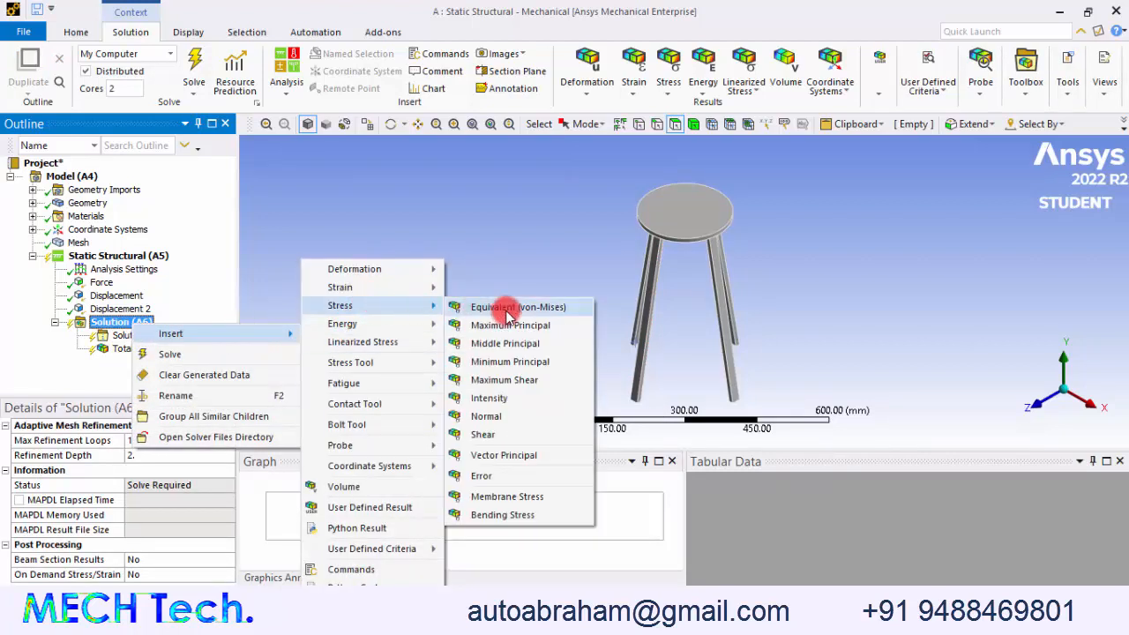
left_click(518, 306)
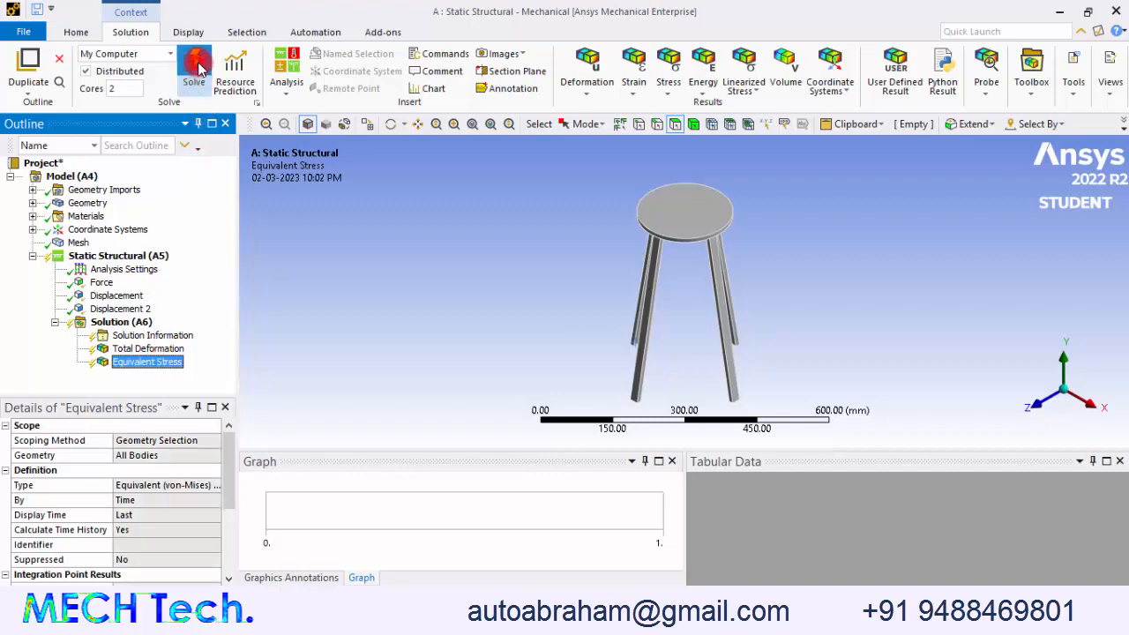
Solve and show von-Mises stress with smooth contours and no wireframe (16.761 MPa max)
left_click(193, 67)
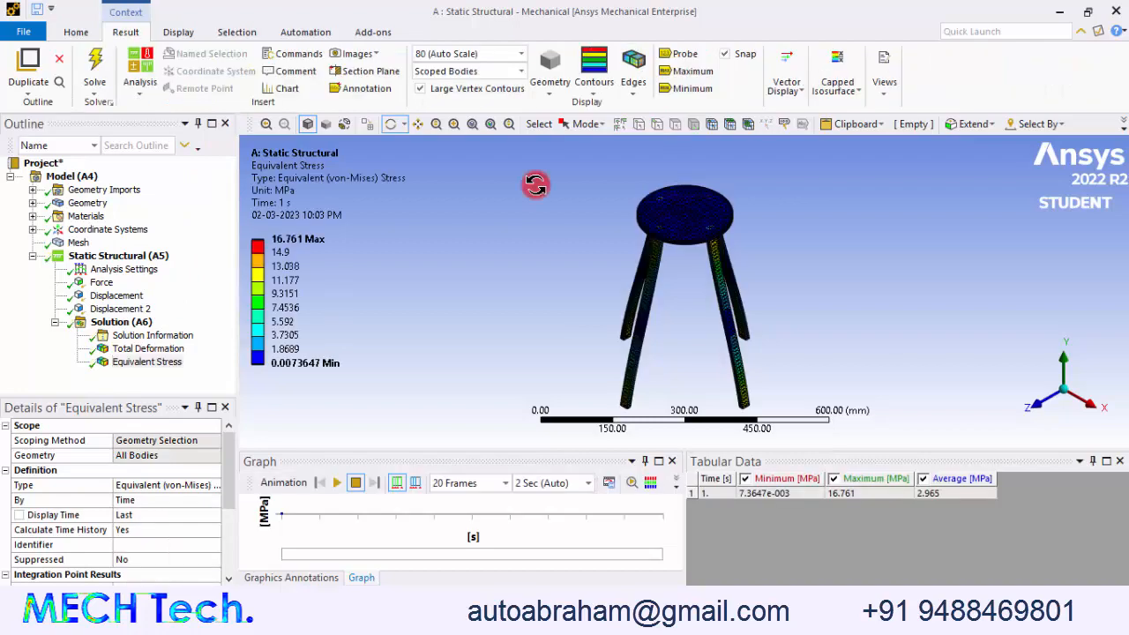
left_click(125, 32)
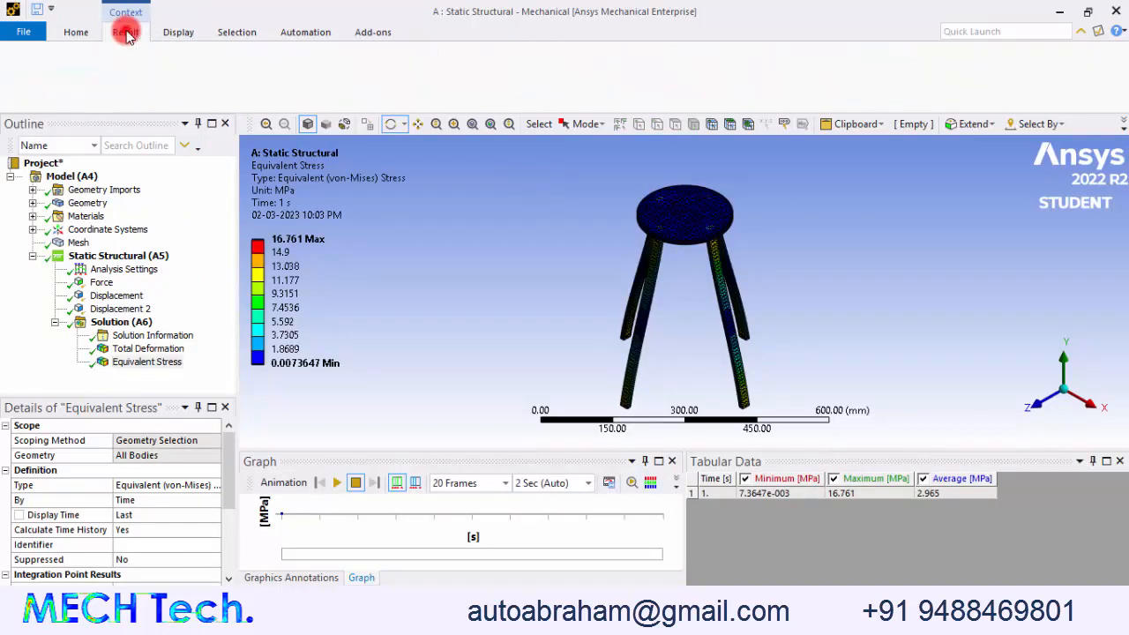
left_click(125, 31)
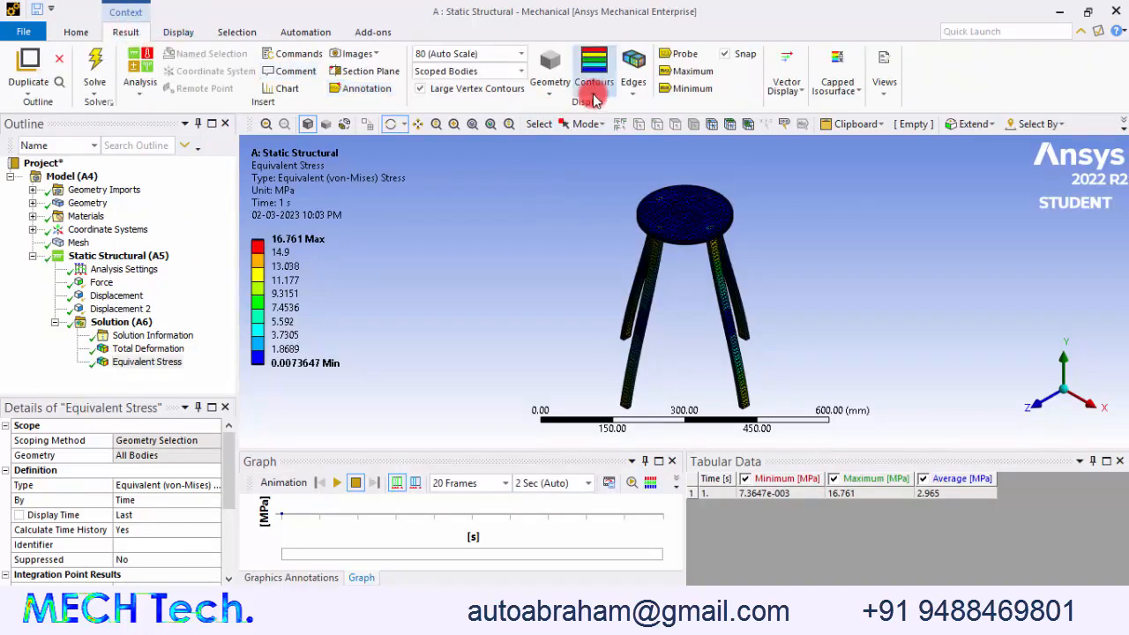
left_click(594, 66)
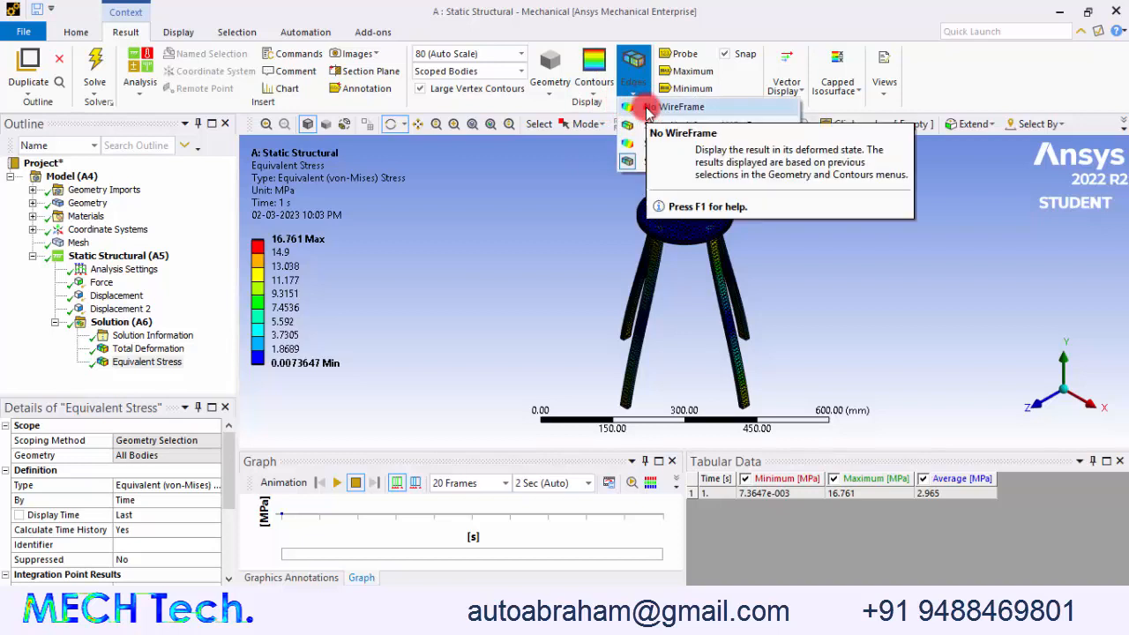
left_click(634, 66)
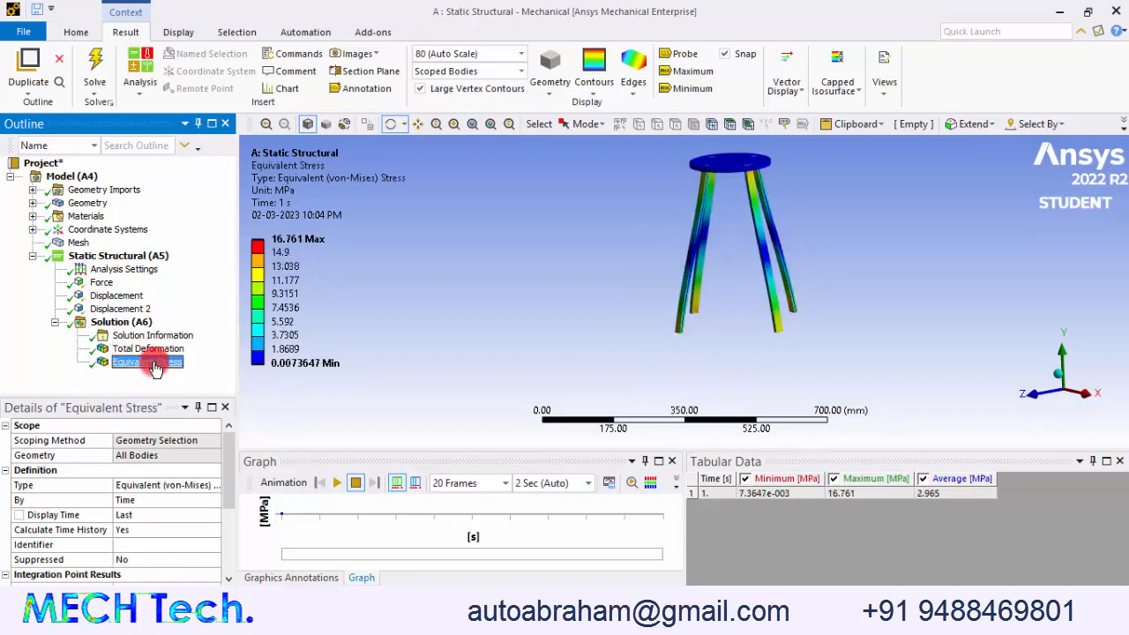
Display total deformation (0.3714 mm max) and orbit to inspect the leg ends
left_click(148, 349)
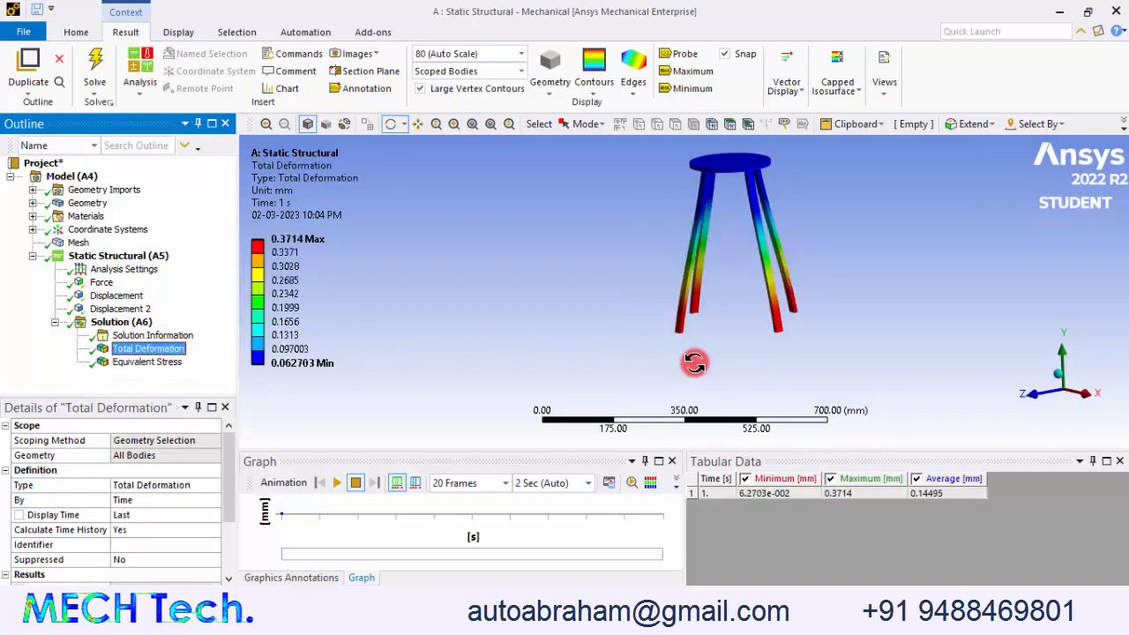
left_click_drag(695, 362, 788, 338)
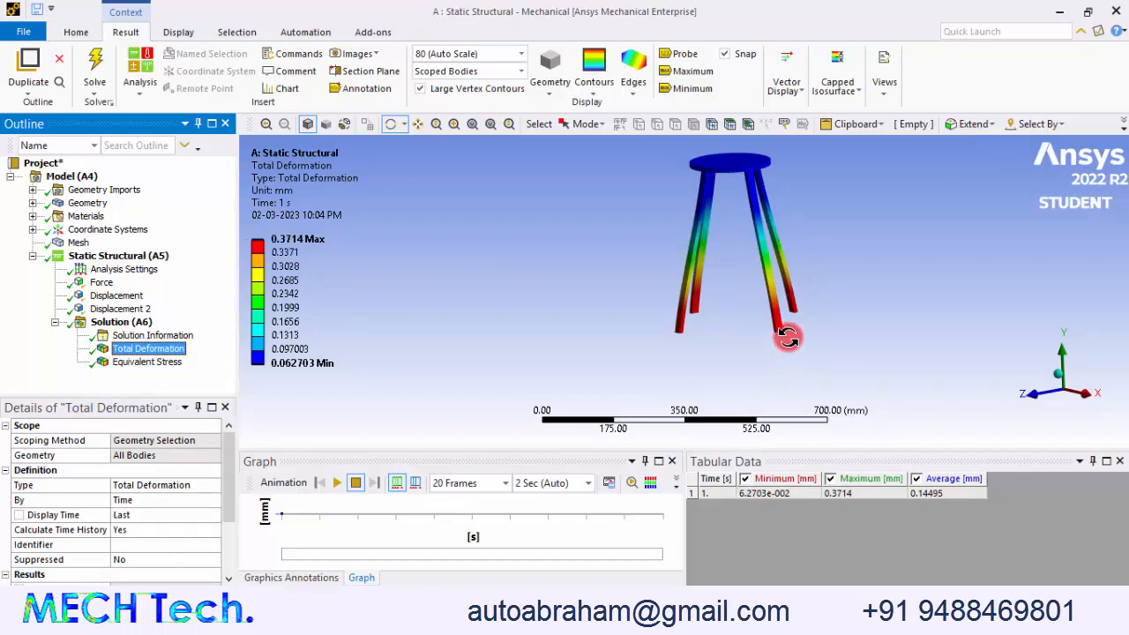
mouse_move(821, 325)
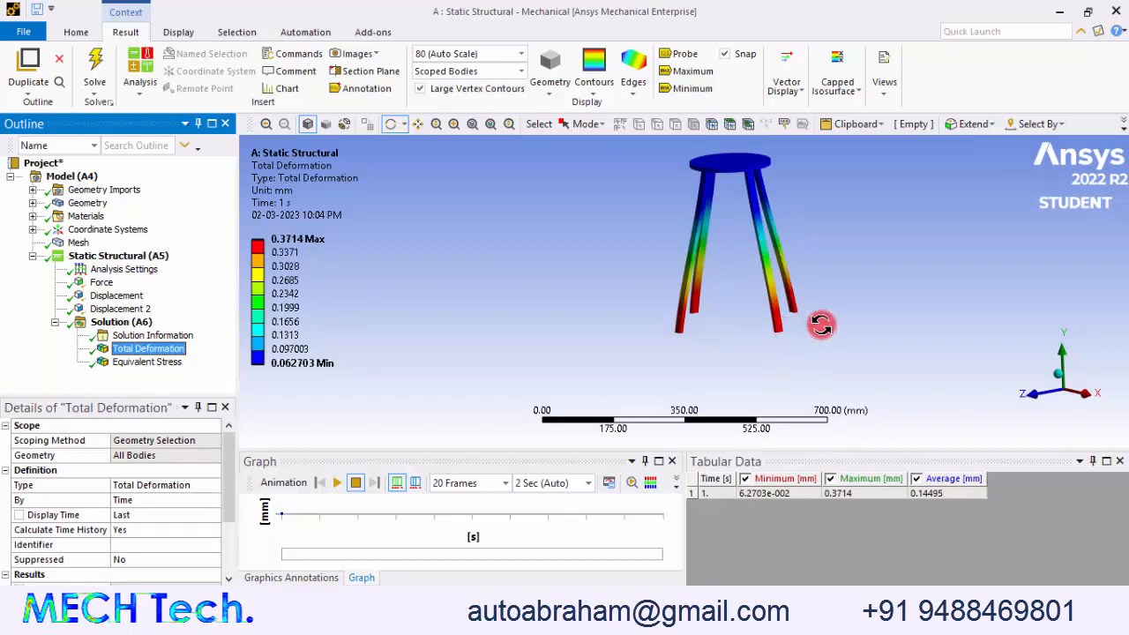
left_click_drag(820, 324, 730, 186)
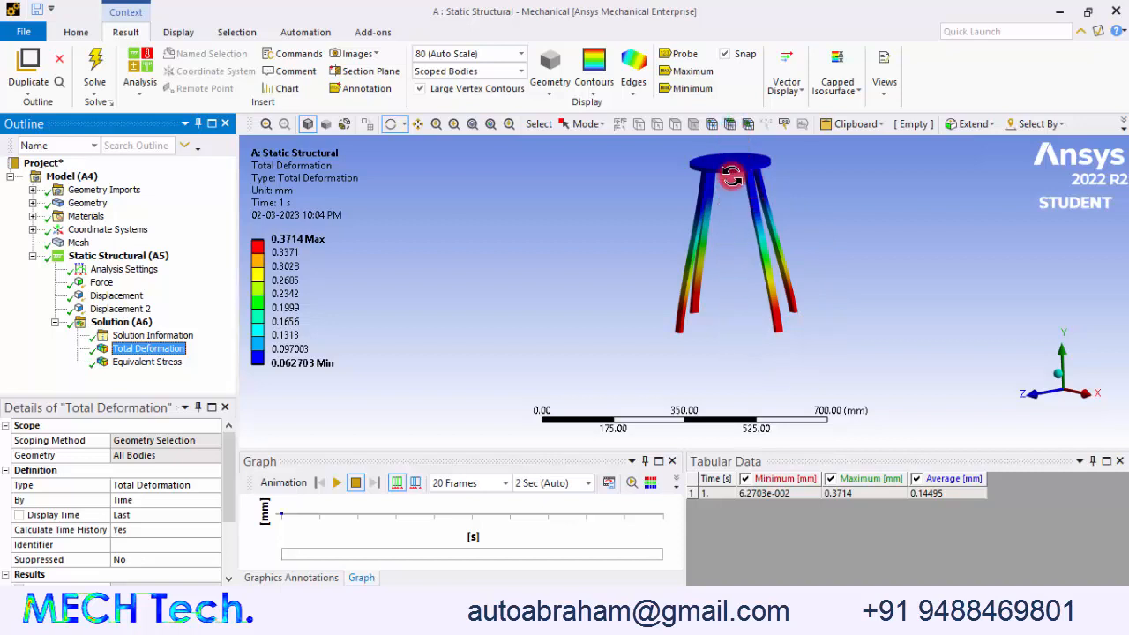
left_click_drag(732, 177, 778, 364)
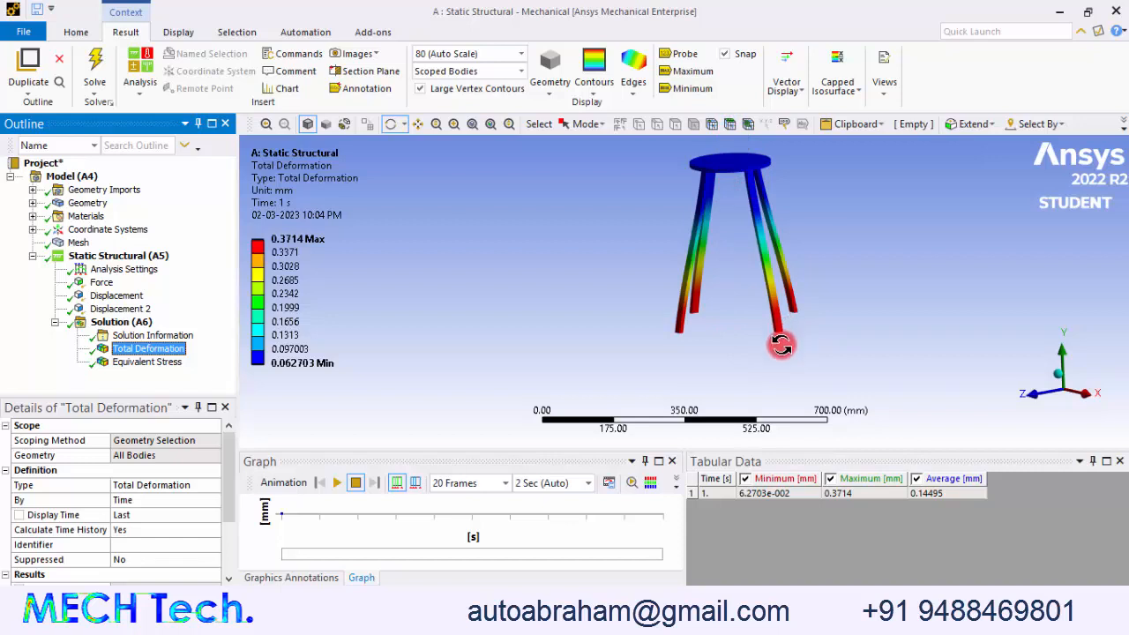
mouse_move(785, 331)
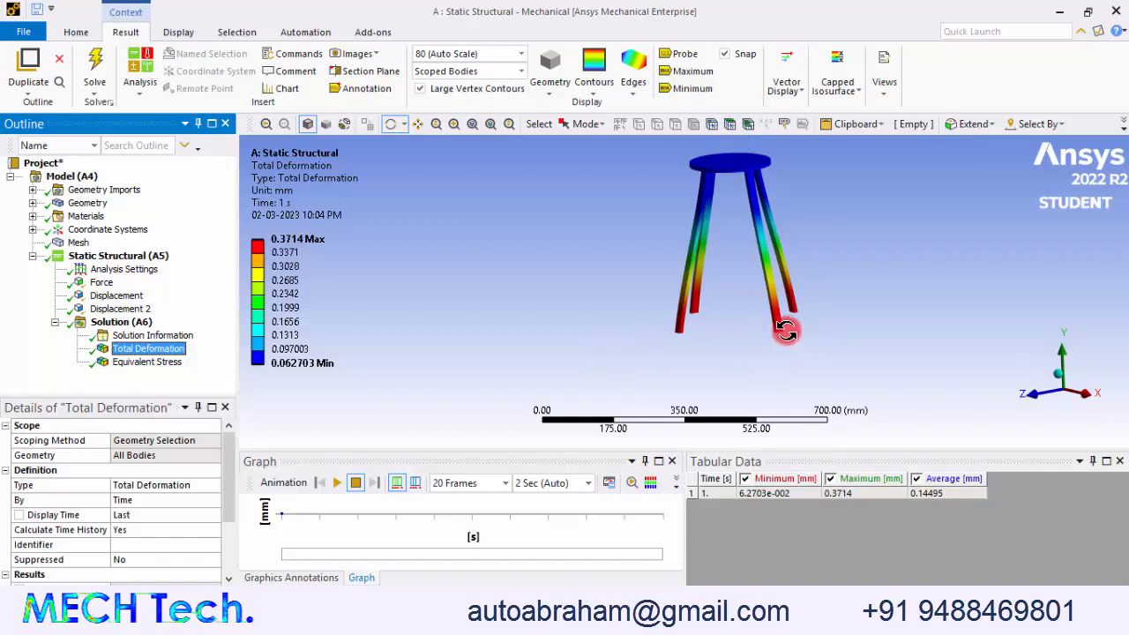
left_click_drag(786, 331, 606, 357)
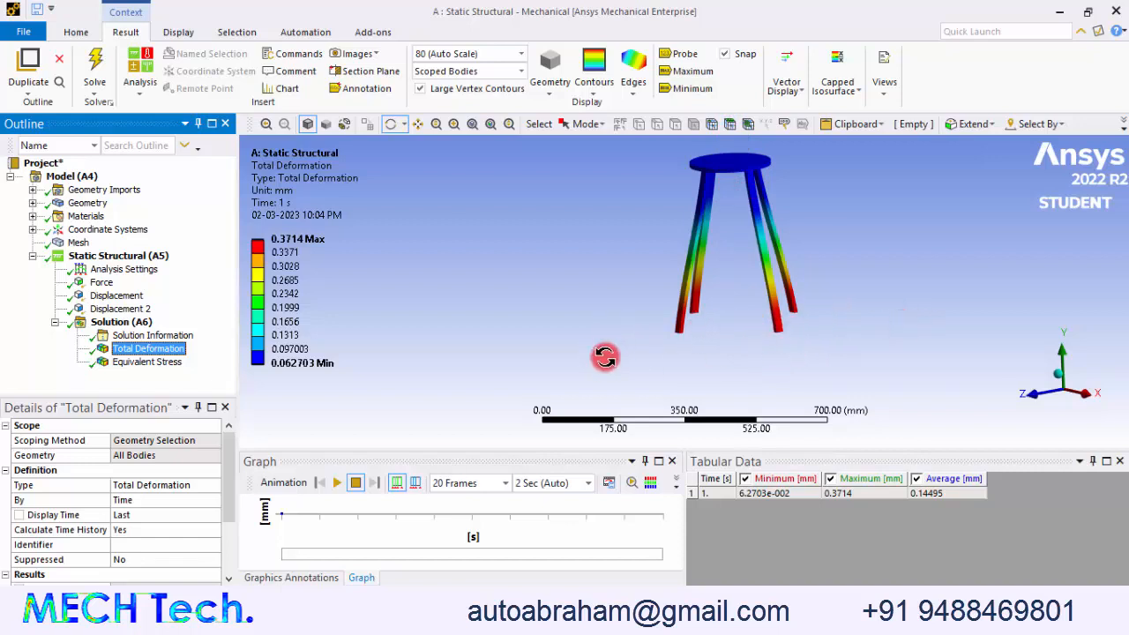
left_click(337, 482)
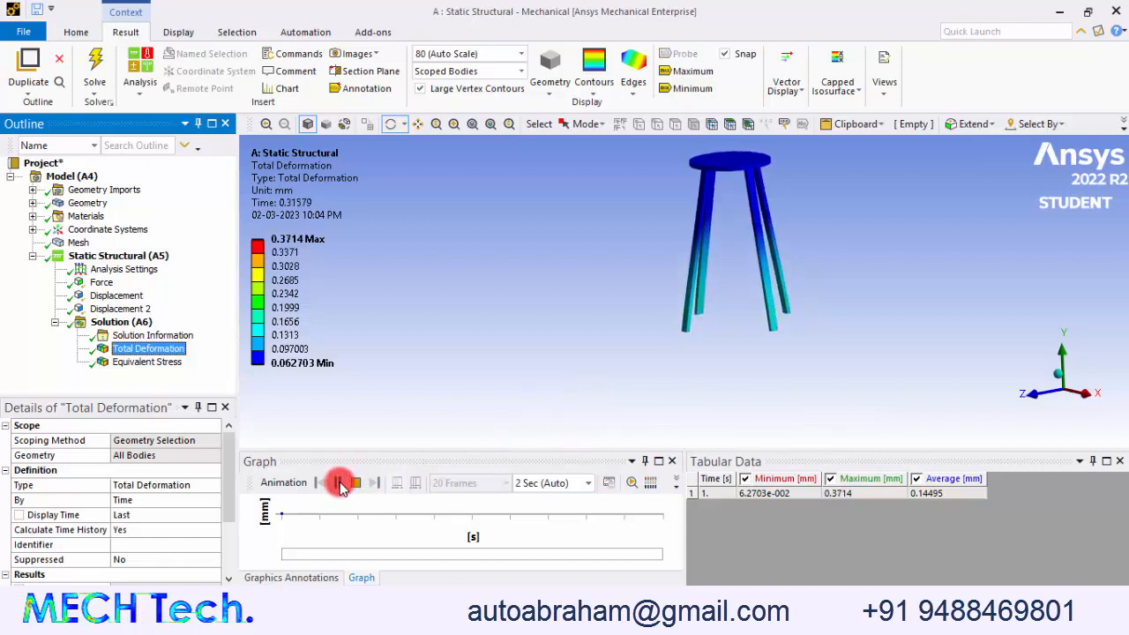
left_click(341, 483)
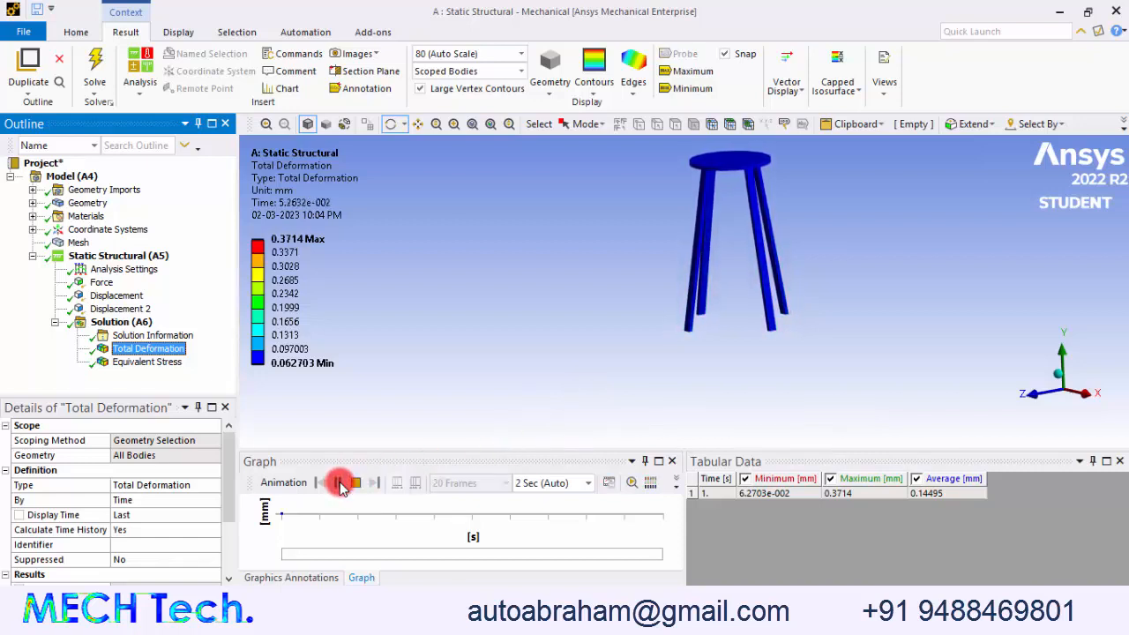
left_click(341, 483)
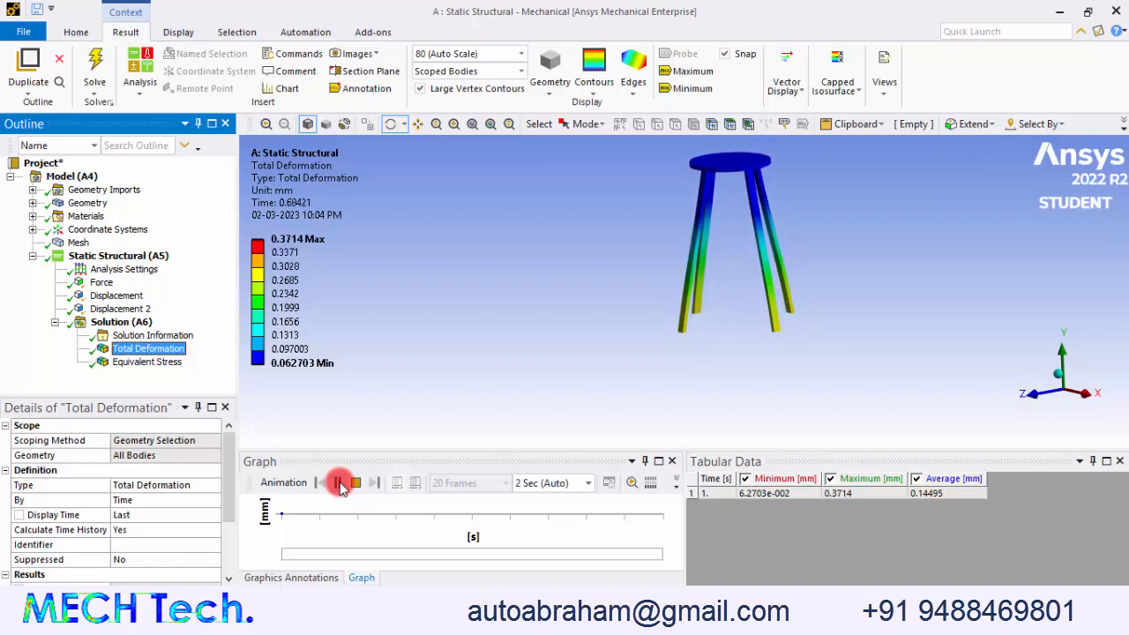
left_click(341, 483)
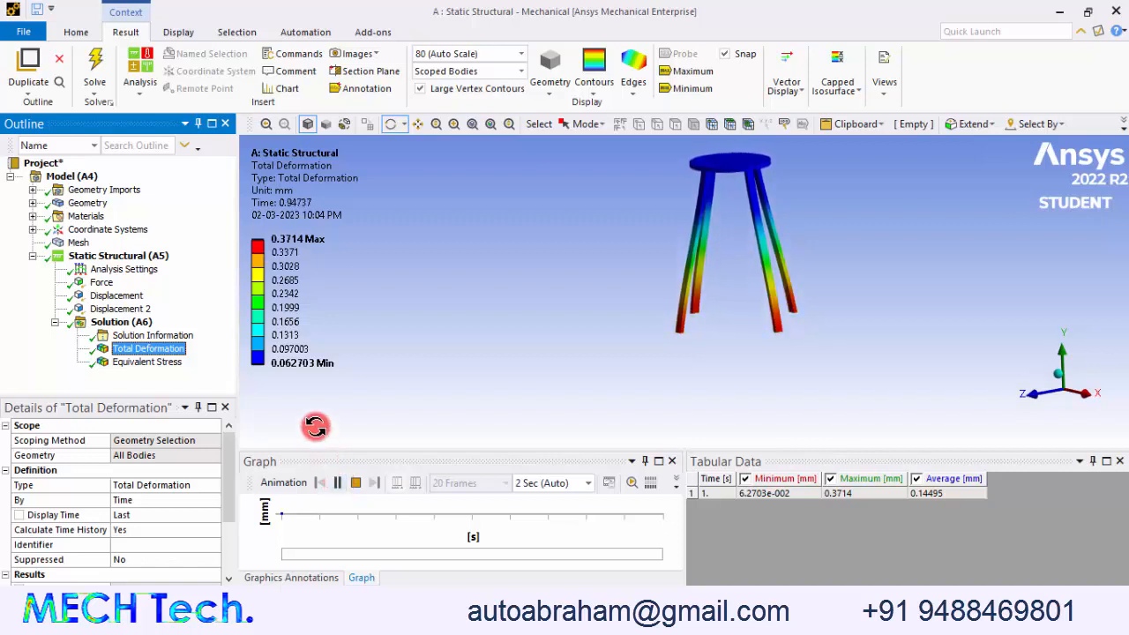
left_click(356, 483)
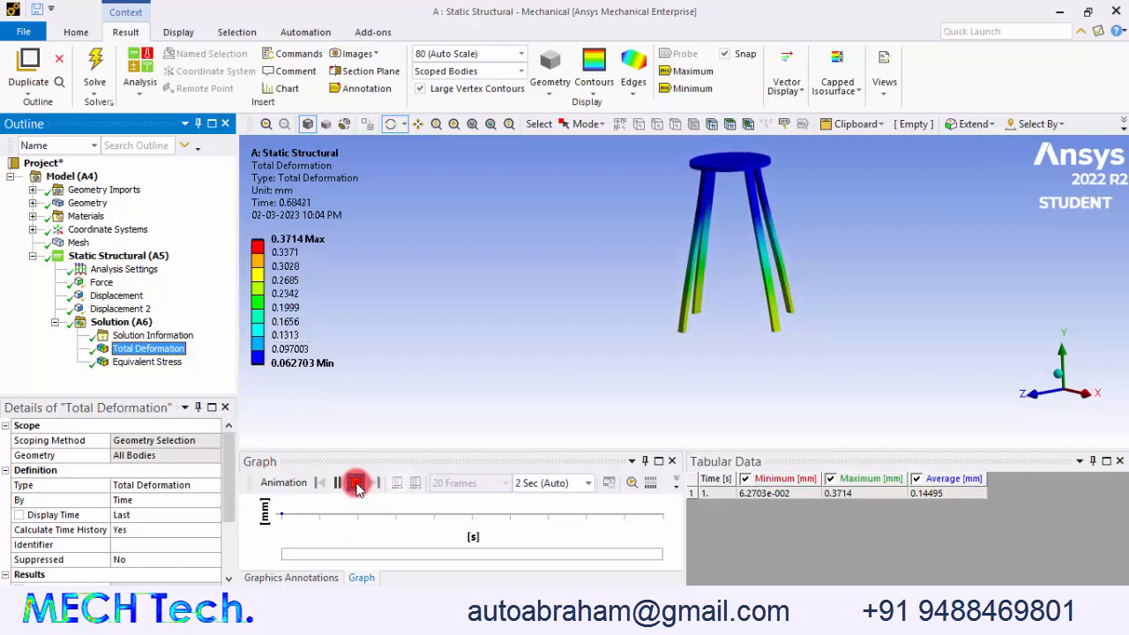
left_click(354, 483)
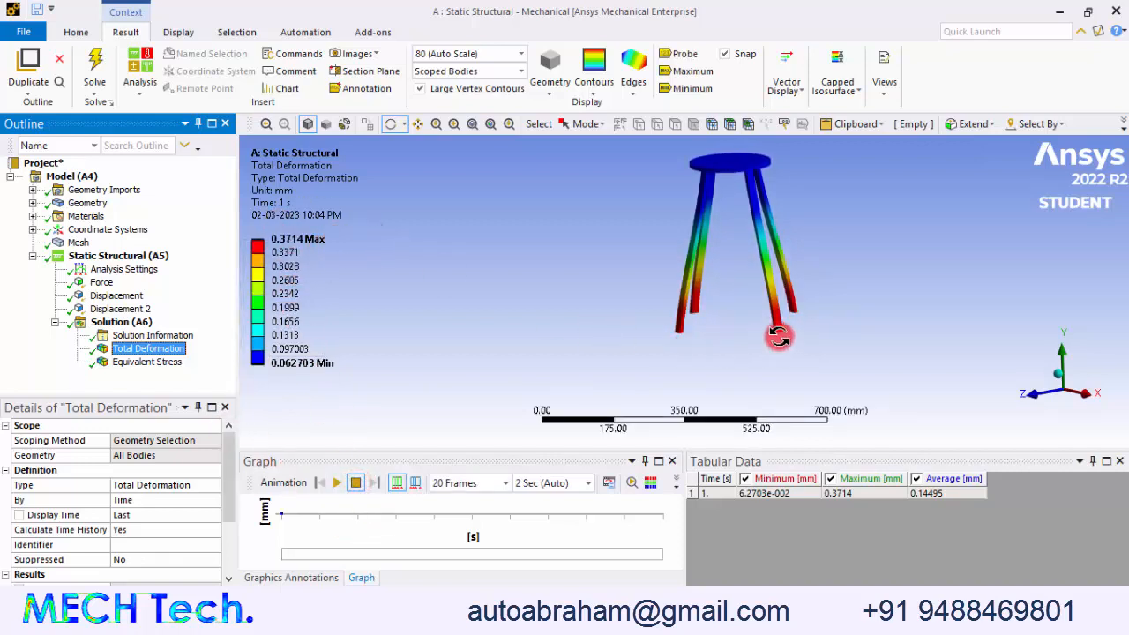
left_click_drag(779, 335, 684, 327)
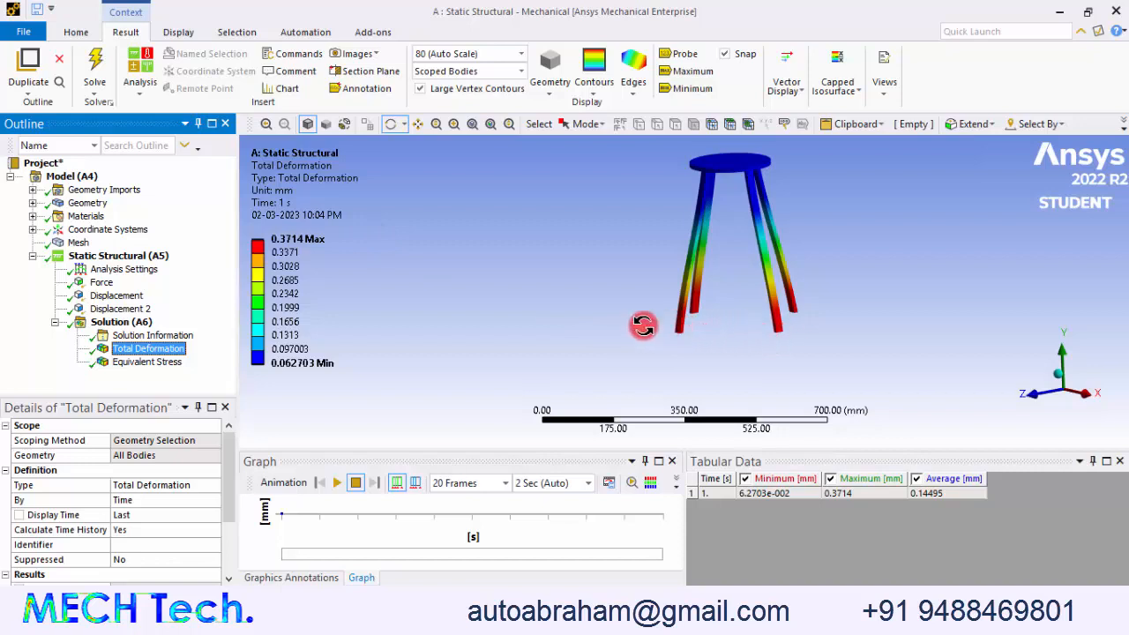
left_click(148, 361)
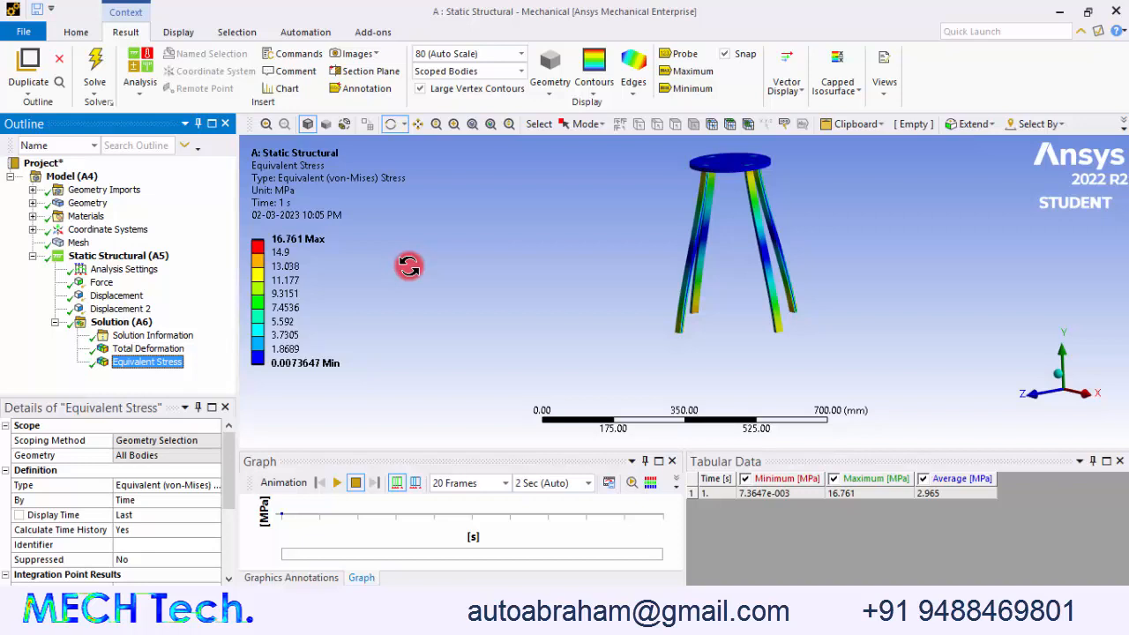
mouse_move(333, 195)
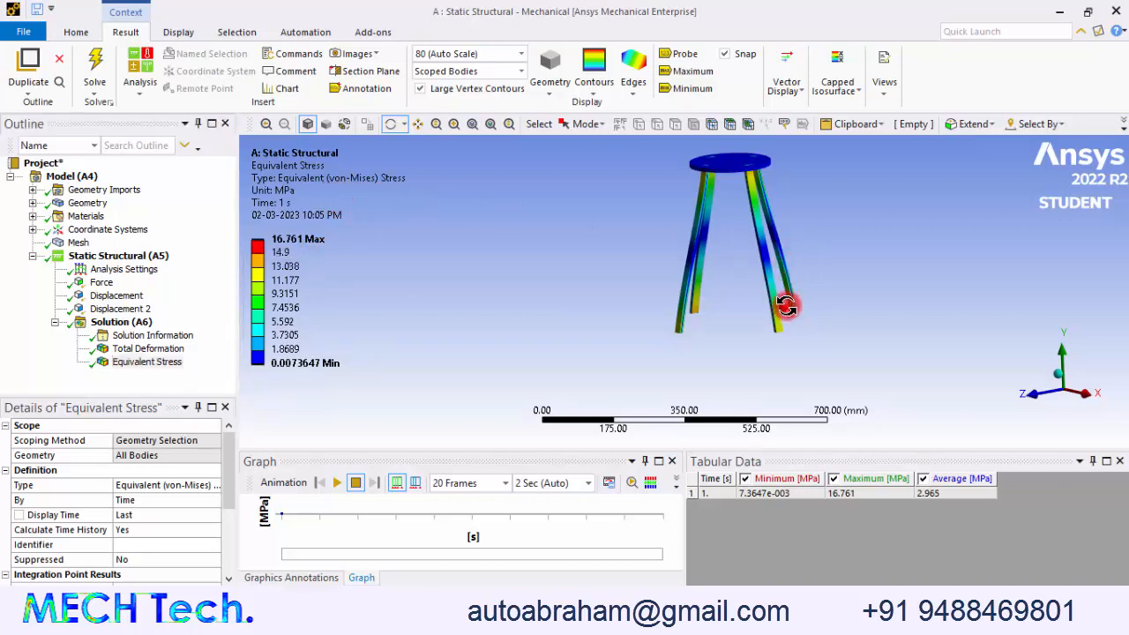
Label the maximum equivalent stress location on the stool legs
left_click_drag(785, 306, 746, 306)
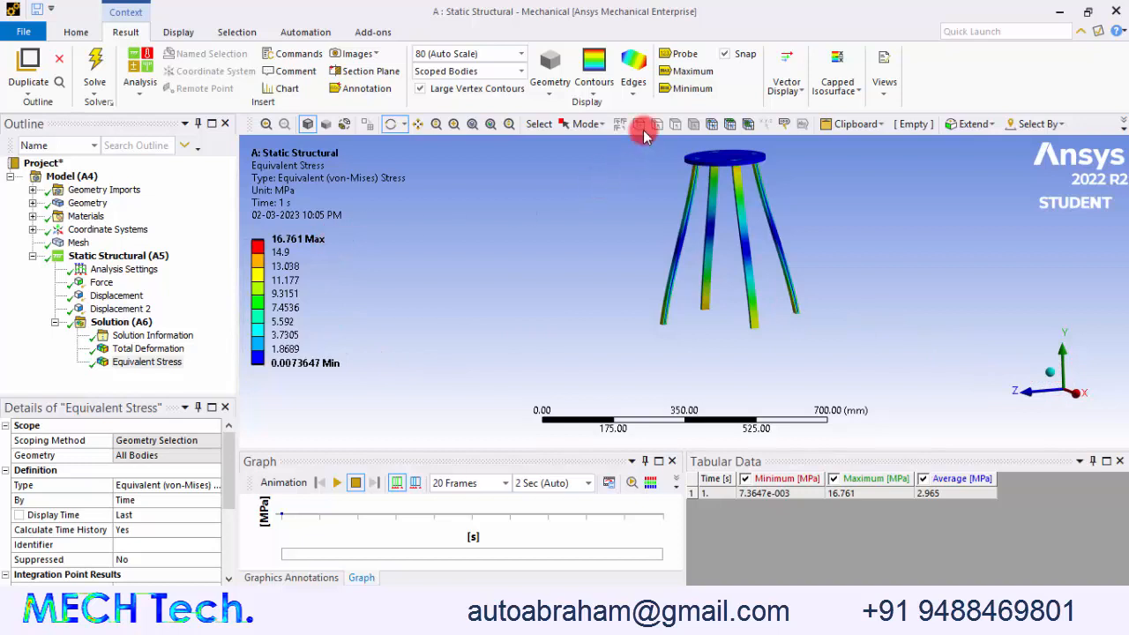
left_click(685, 71)
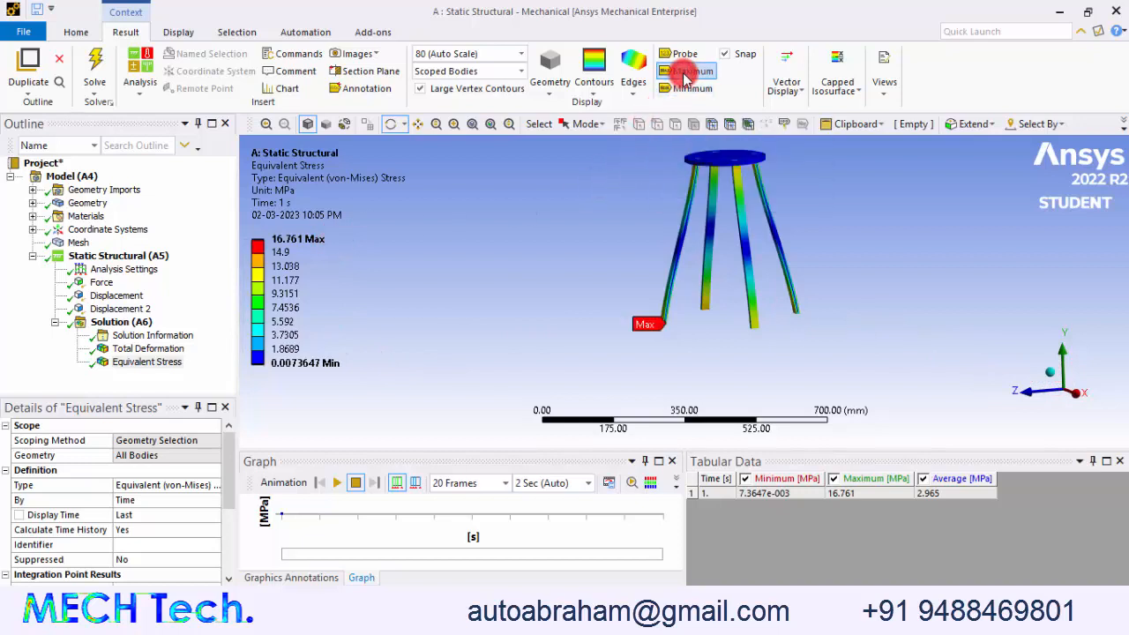
left_click(693, 71)
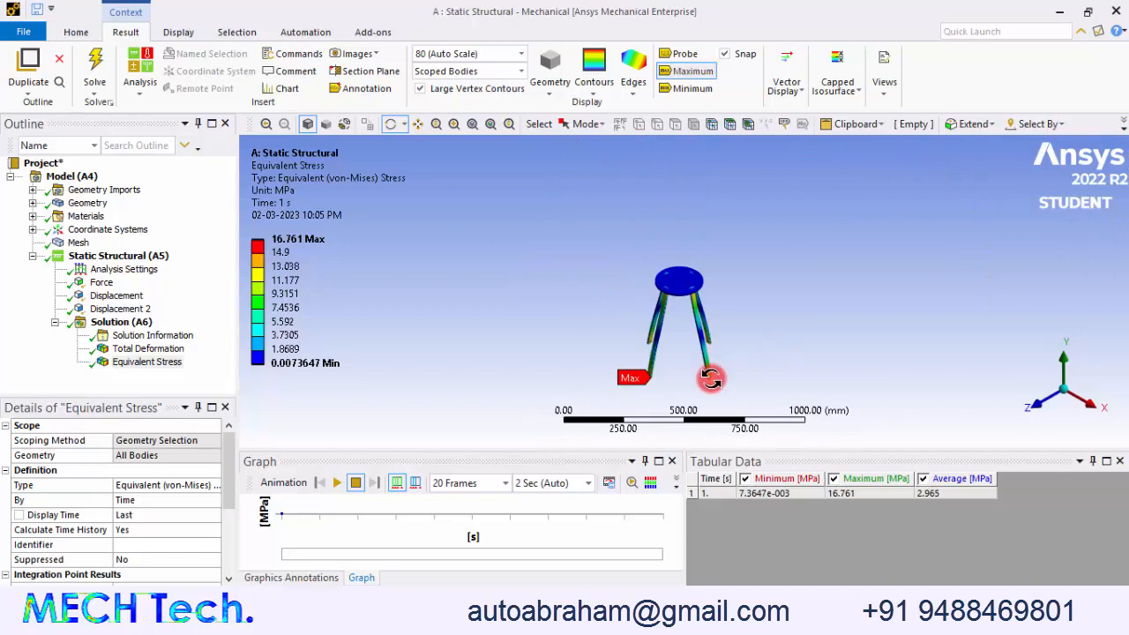
Probe a leg-top node at 14.108 MPa, then show total deformation (0.3714 mm max)
left_click_drag(711, 380, 671, 335)
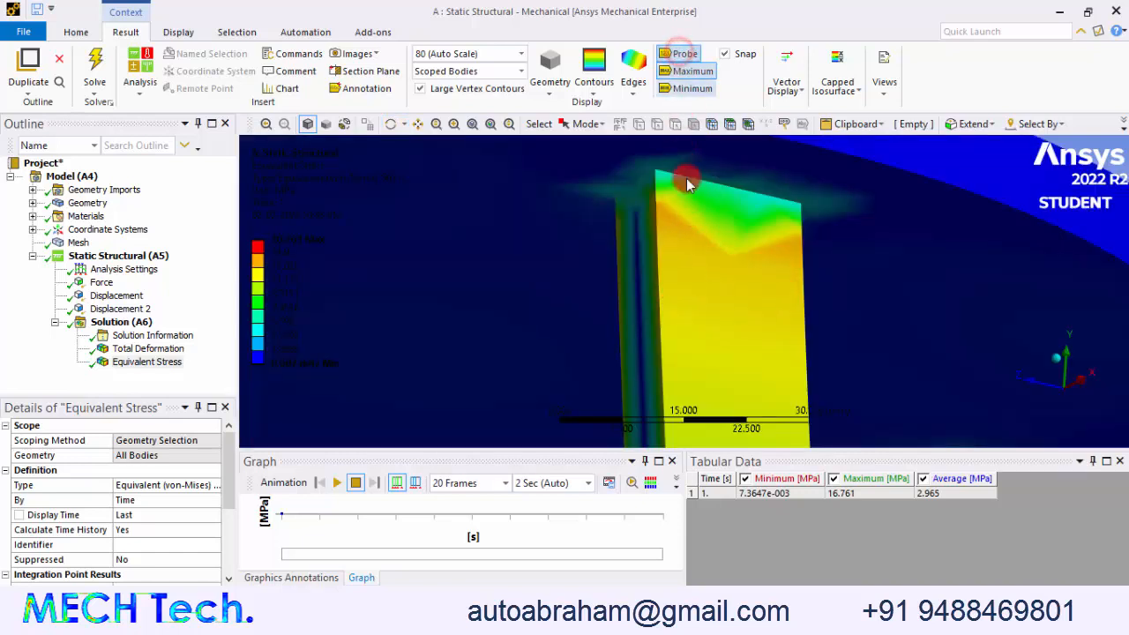
left_click(670, 219)
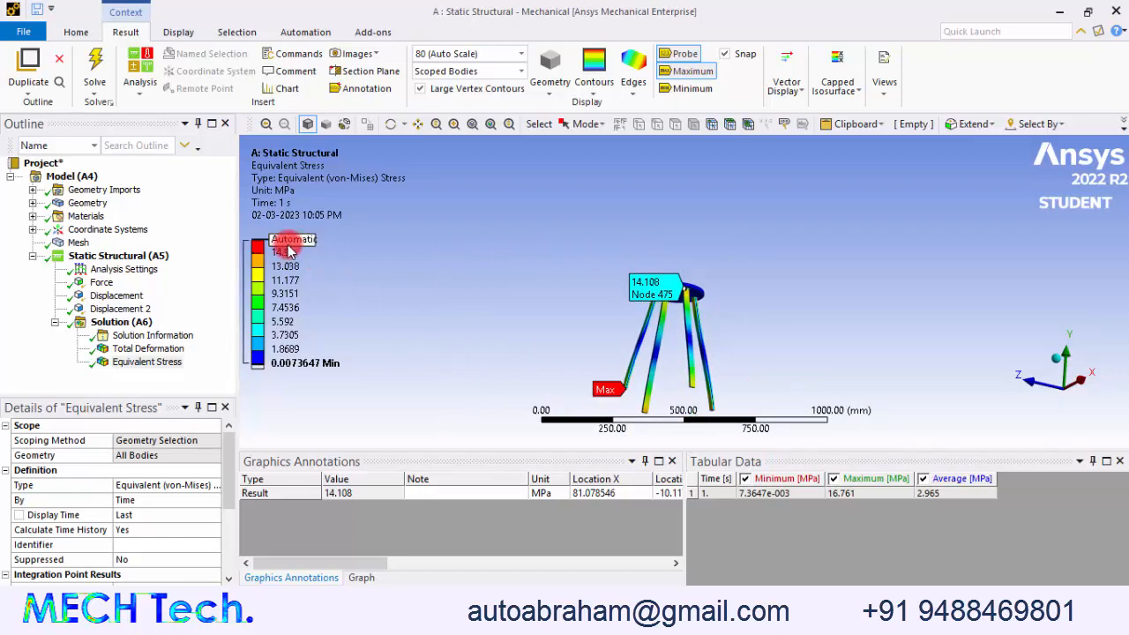
left_click(148, 349)
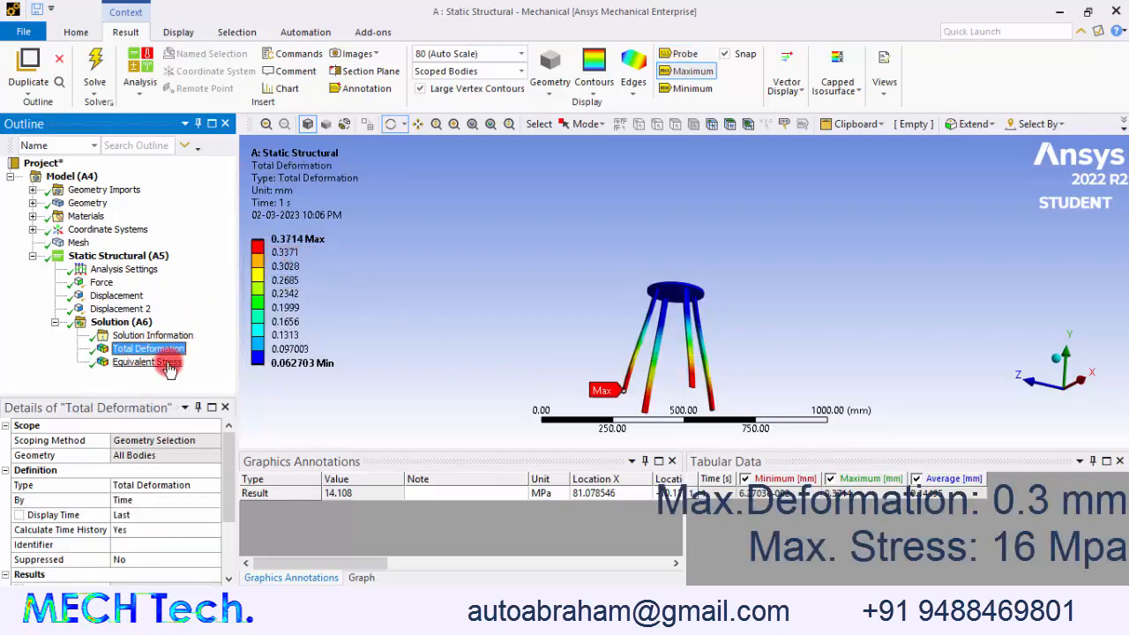
left_click(147, 361)
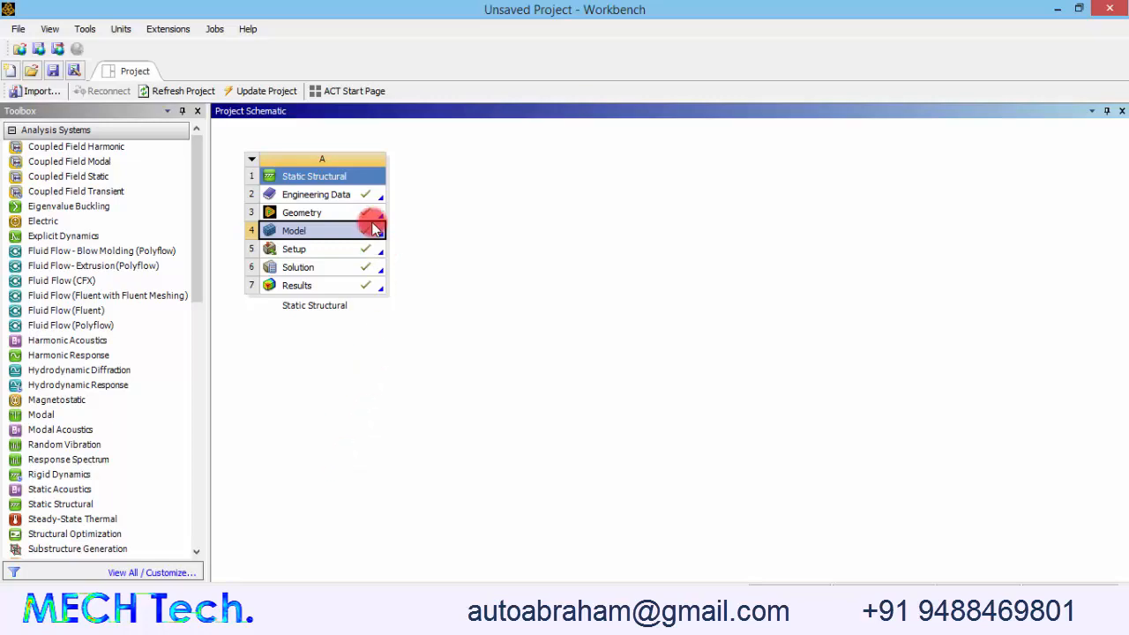
Replace the Geometry cell's file with the 'with footrest' stool geometry
right_click(362, 235)
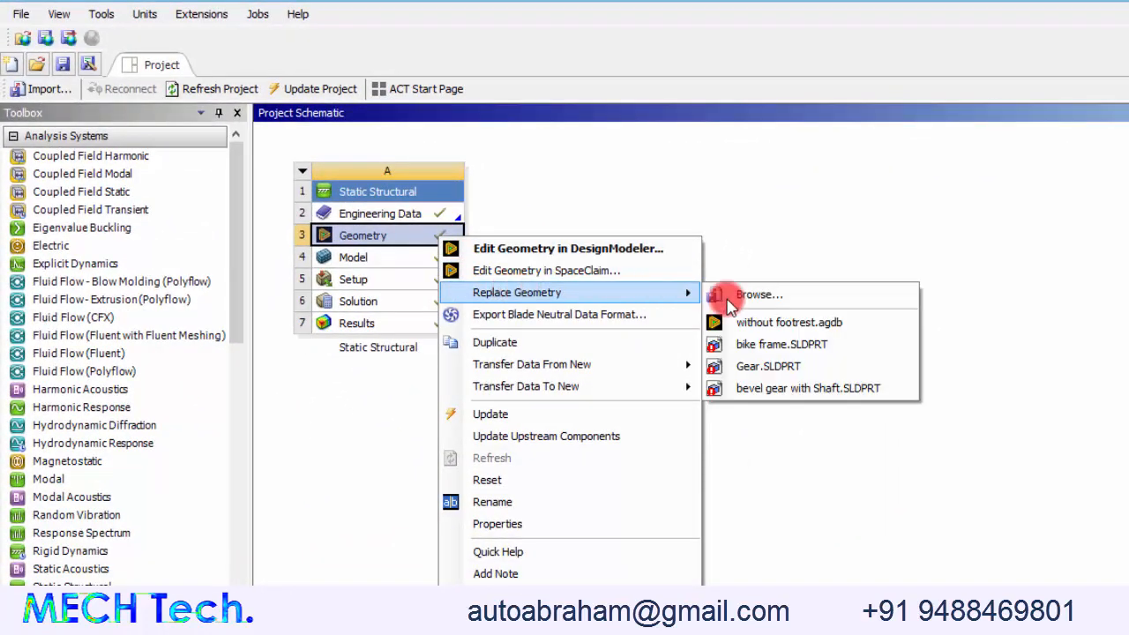
left_click(758, 295)
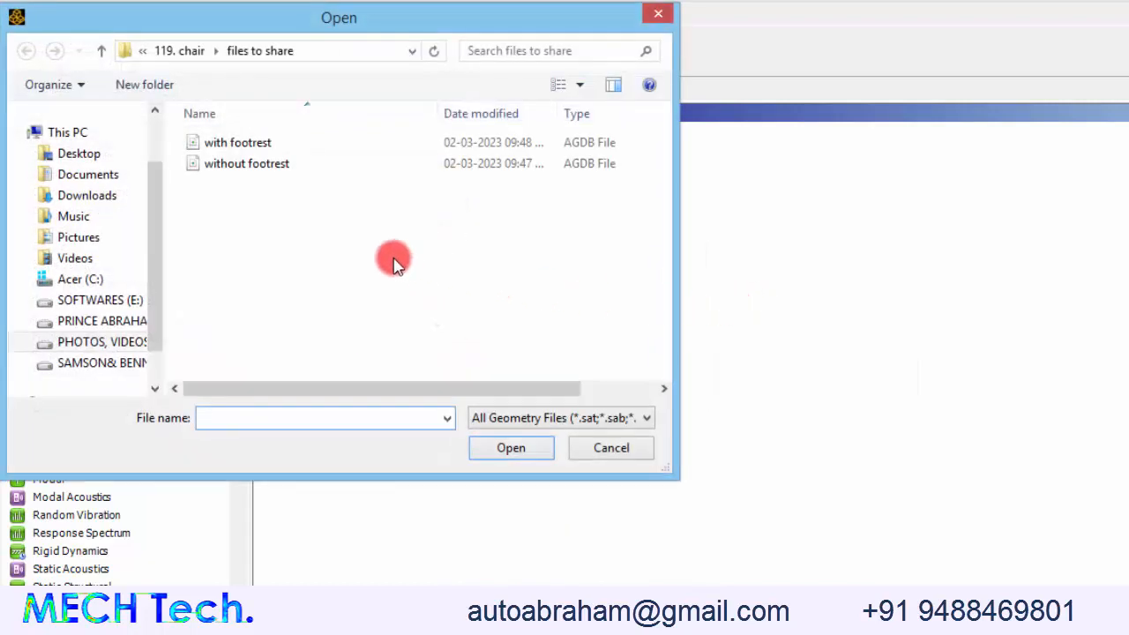
left_click(238, 142)
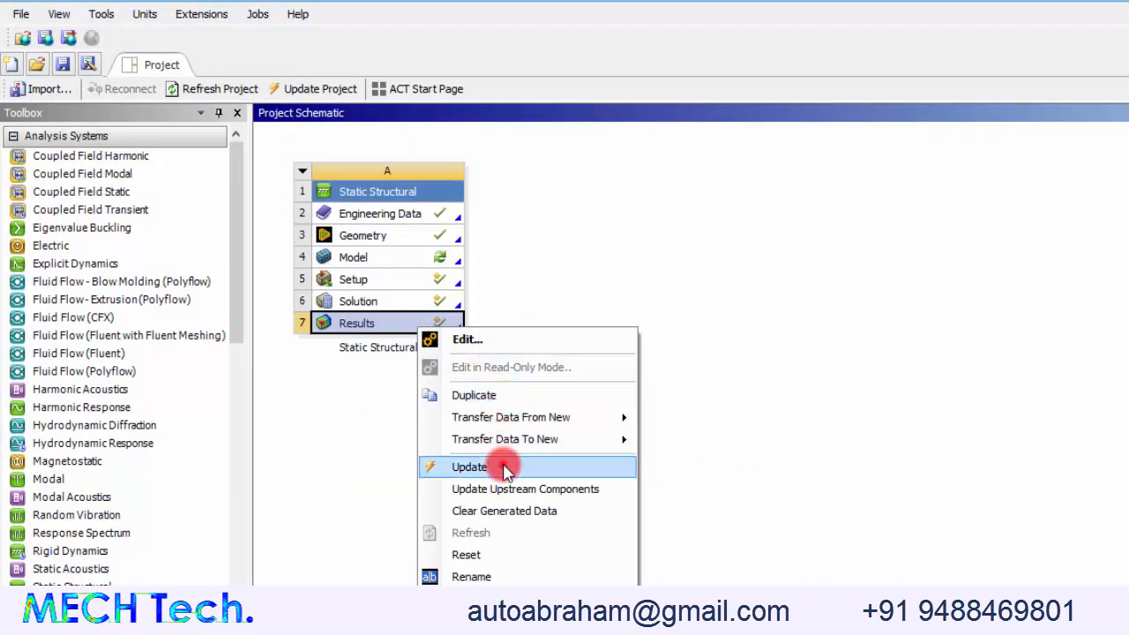
Update the Static Structural results so every cell is current with the new geometry
left_click(470, 466)
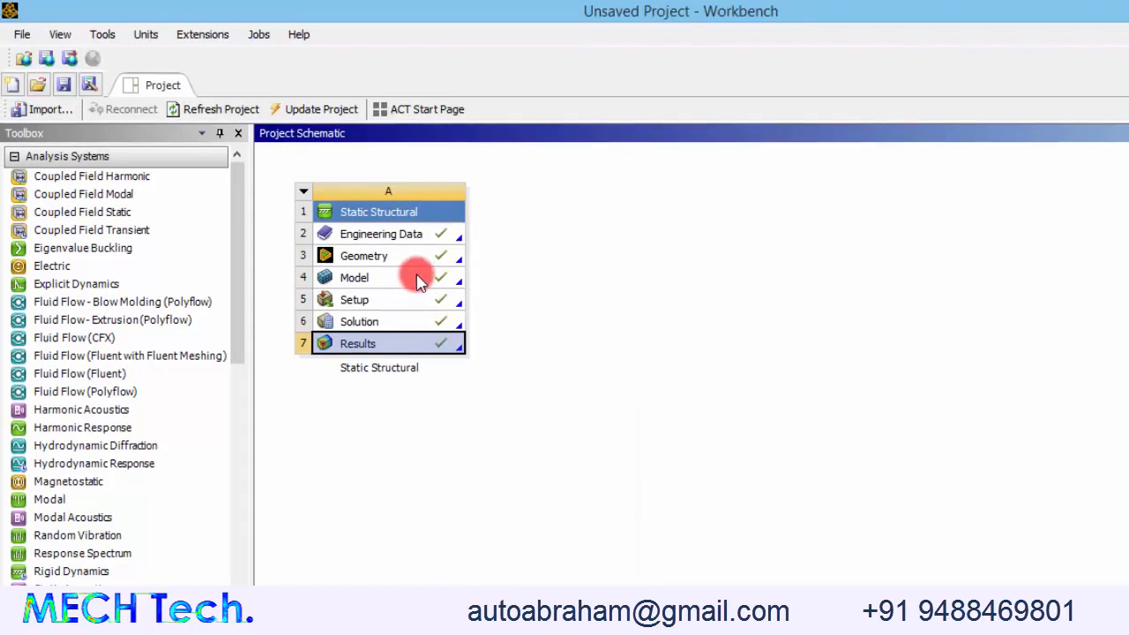
left_click(353, 277)
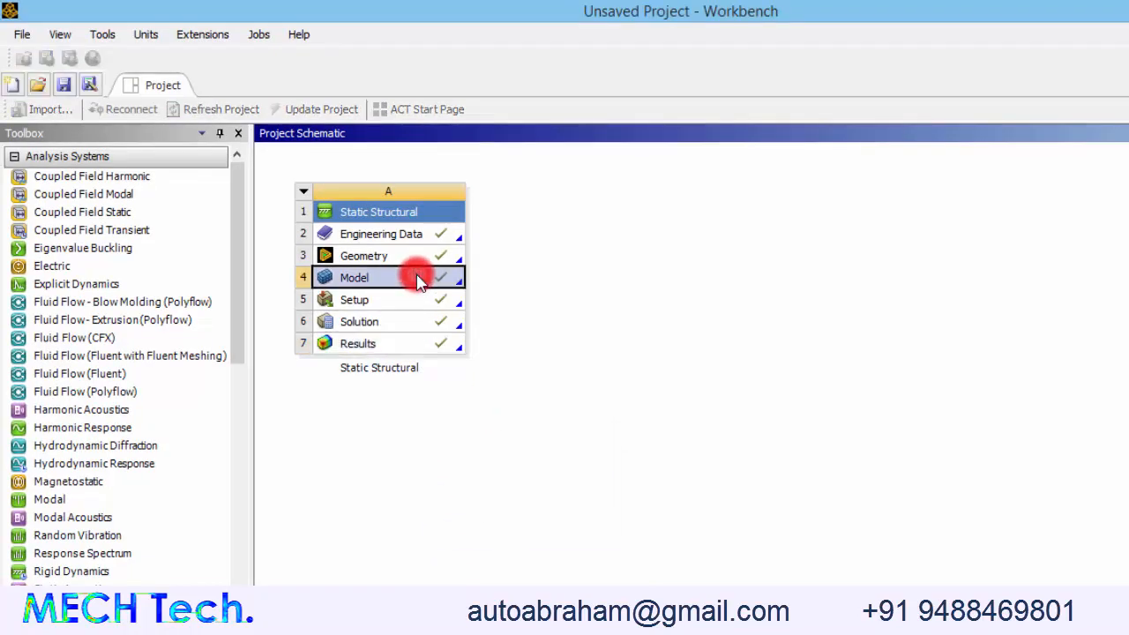
Load the footrest stool in Mechanical and review the 500 N seat force and both displacement supports
double_click(354, 278)
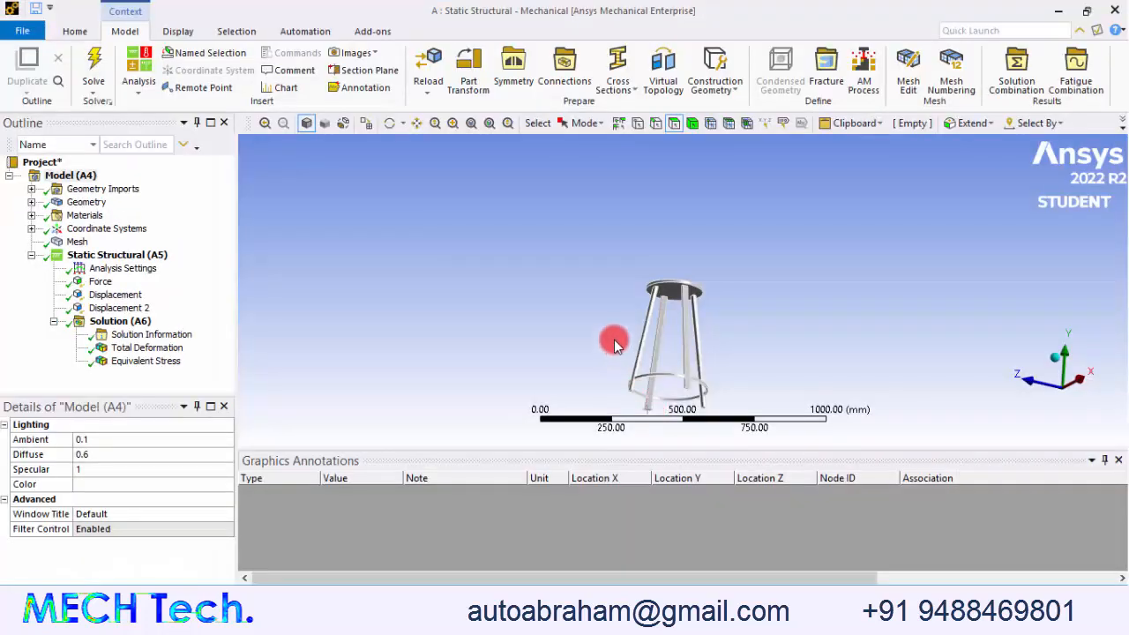
scroll("up", 3)
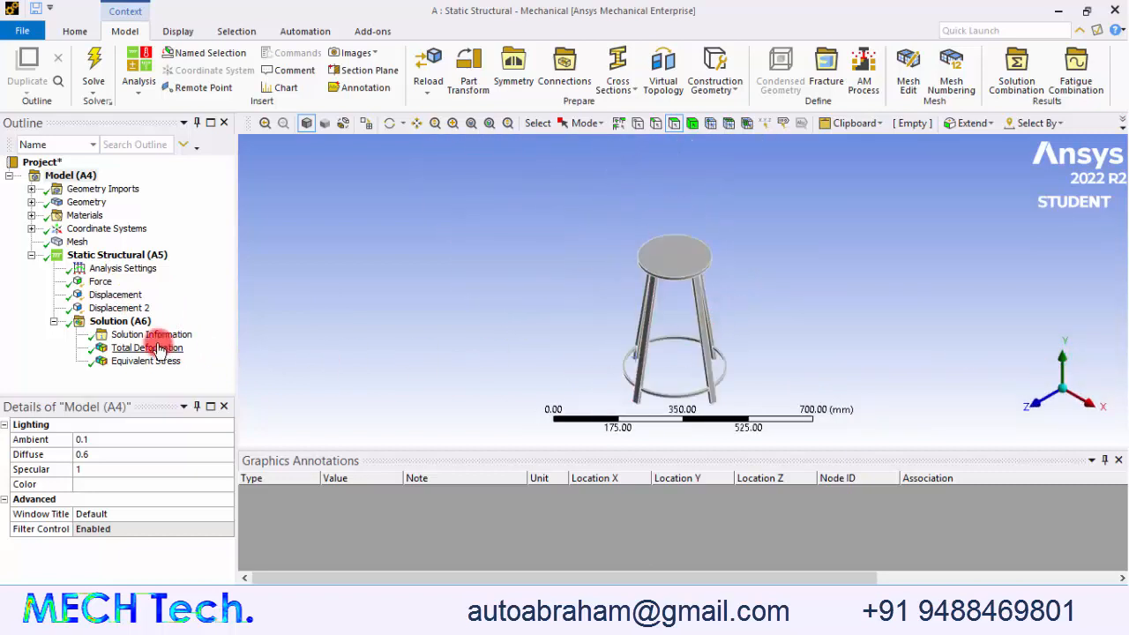
left_click(101, 280)
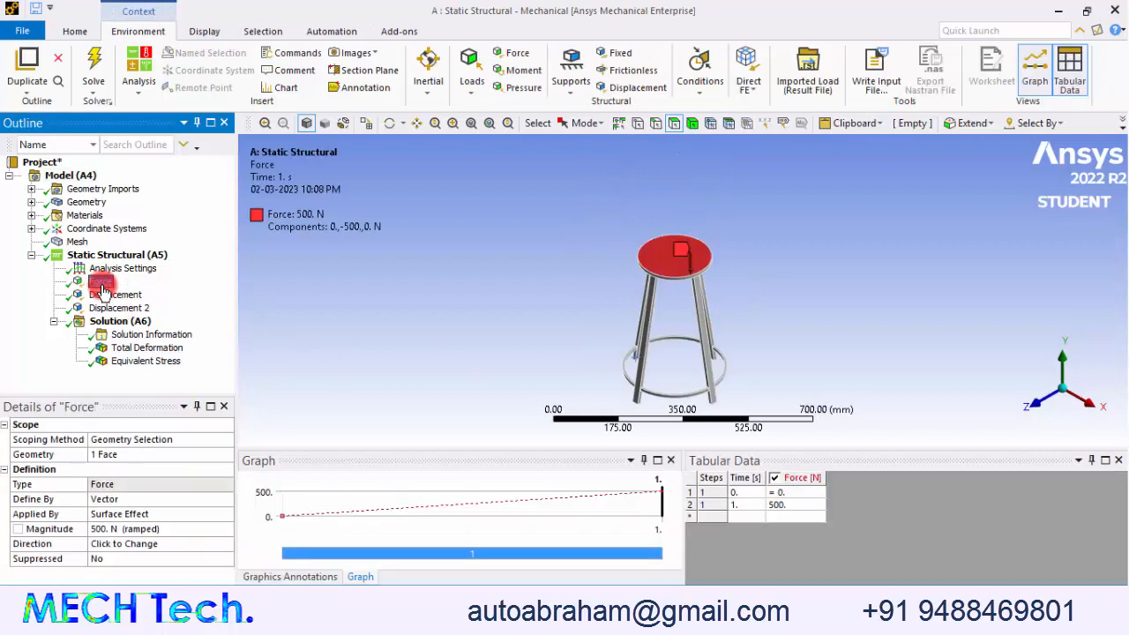
left_click(100, 280)
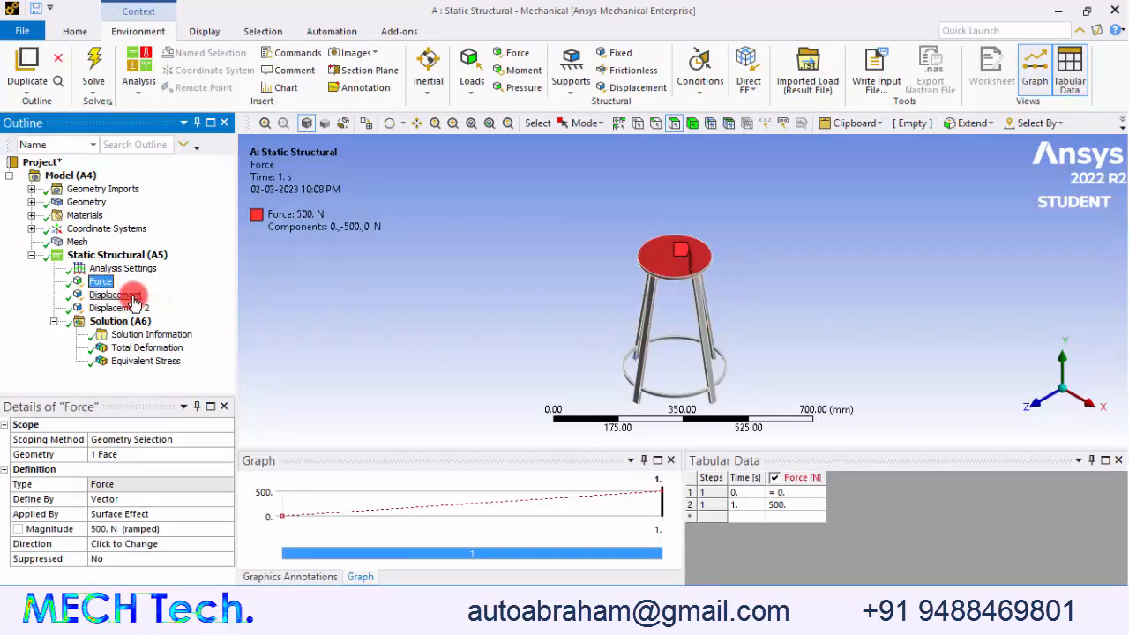
left_click(115, 295)
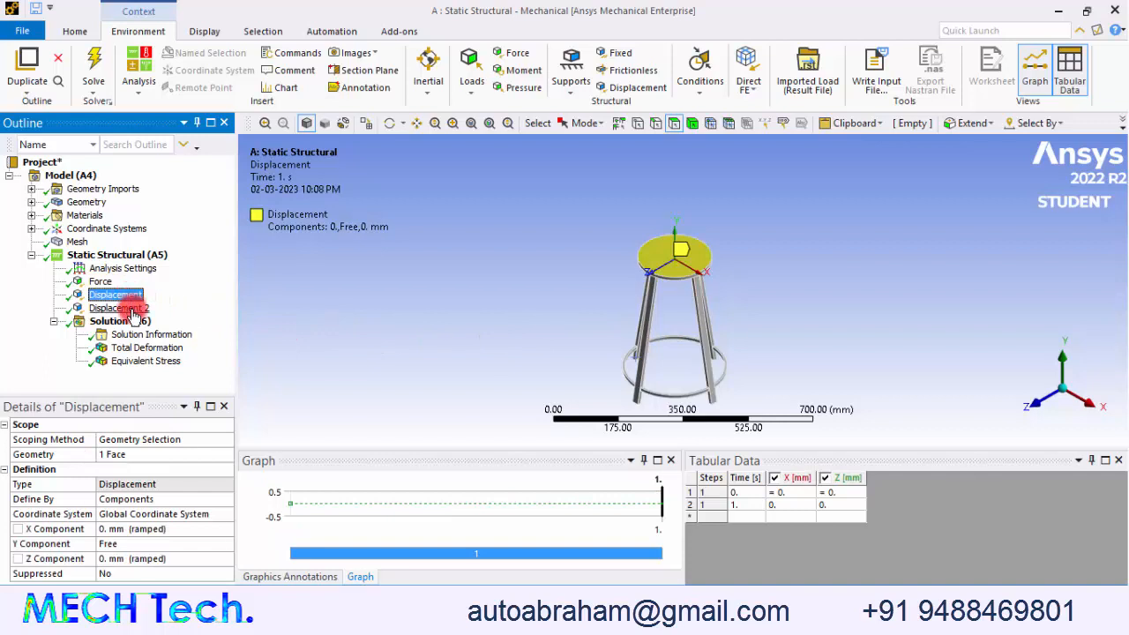
left_click(118, 307)
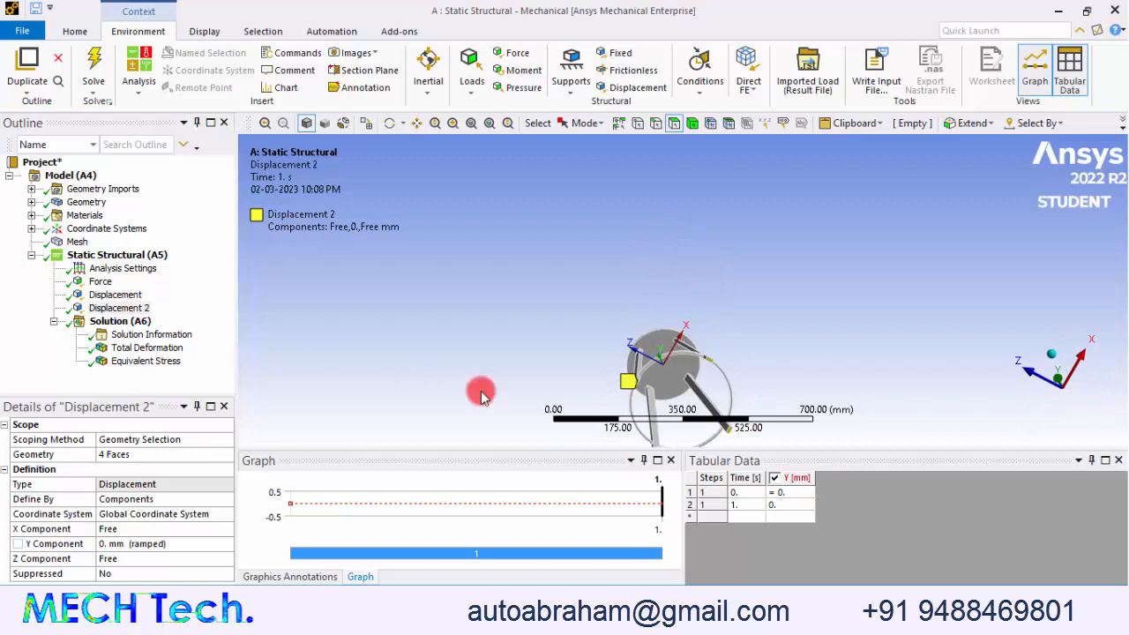
mouse_move(715, 371)
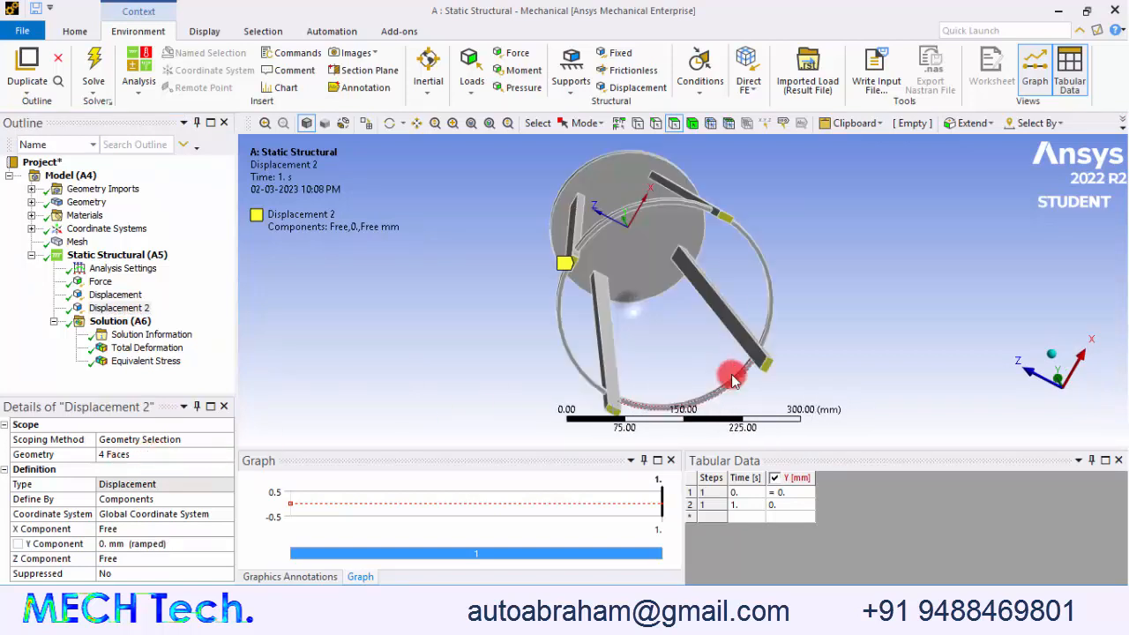
Orbit the footrest stool to inspect the leg feet from below and return to an overall view
left_click_drag(732, 379, 652, 297)
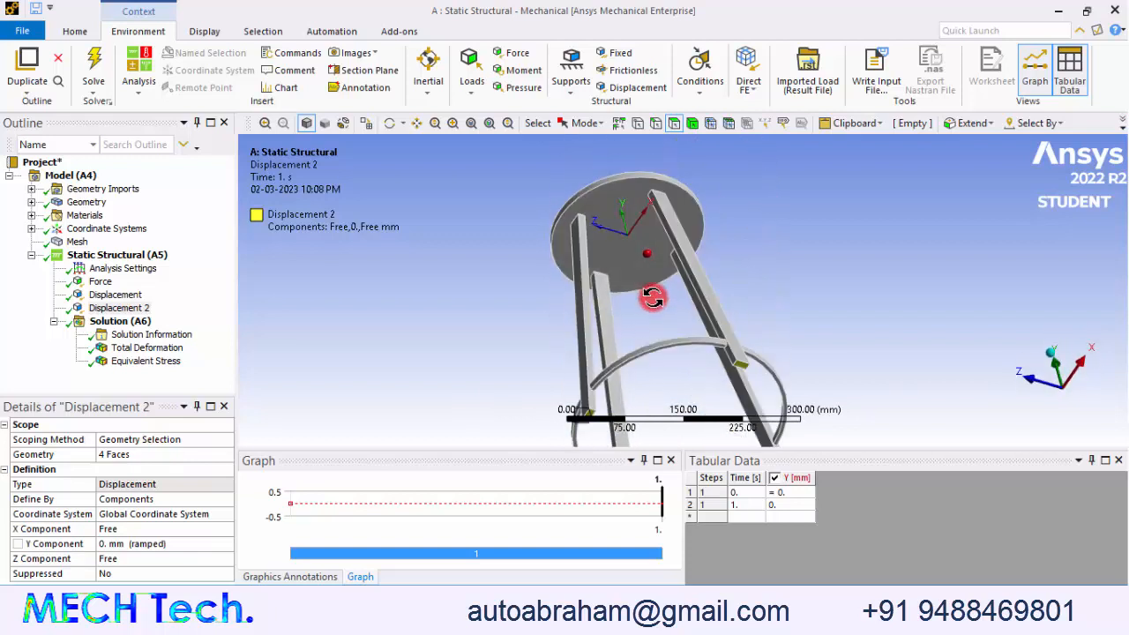
left_click_drag(653, 295, 723, 344)
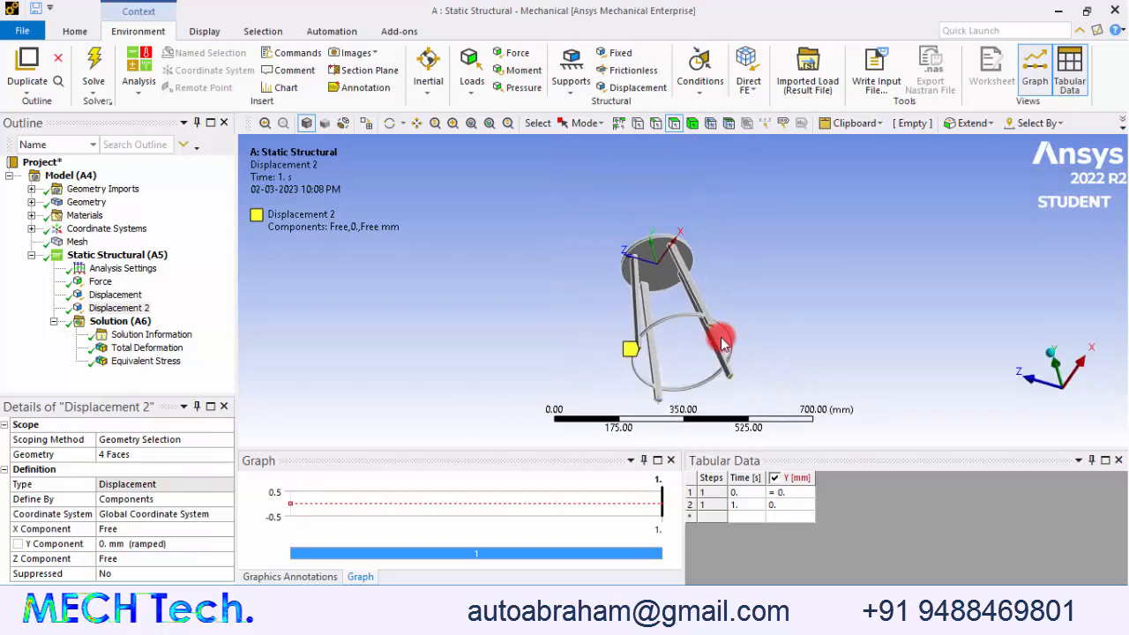
left_click_drag(723, 344, 710, 397)
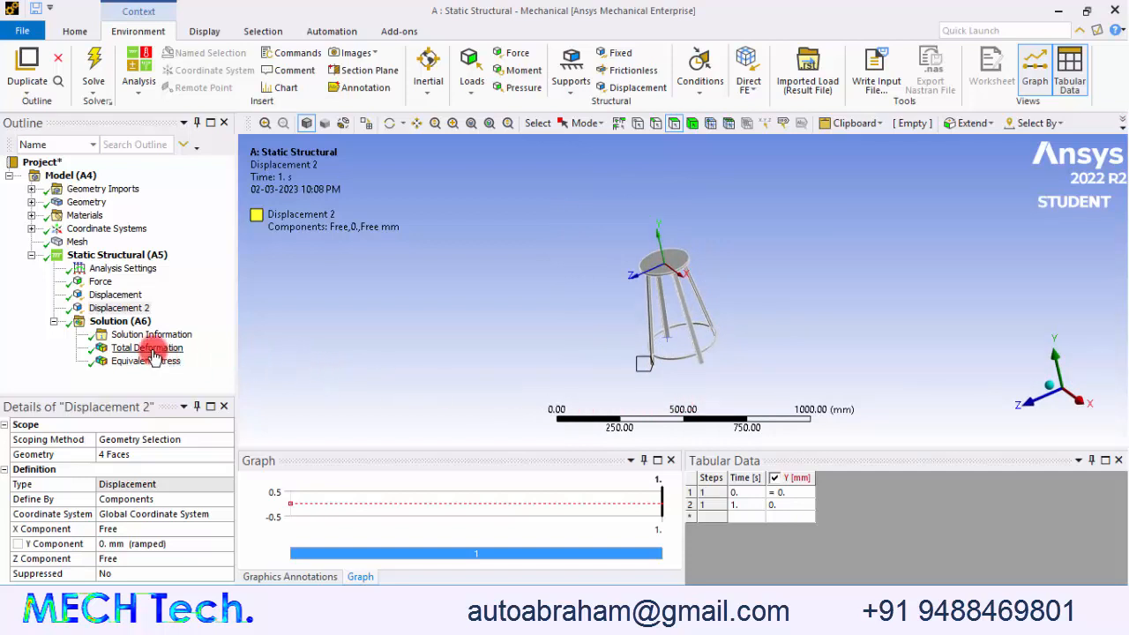
Show the footrest stool's total deformation (0.010395 mm max) at 1.0 true scale
left_click(148, 346)
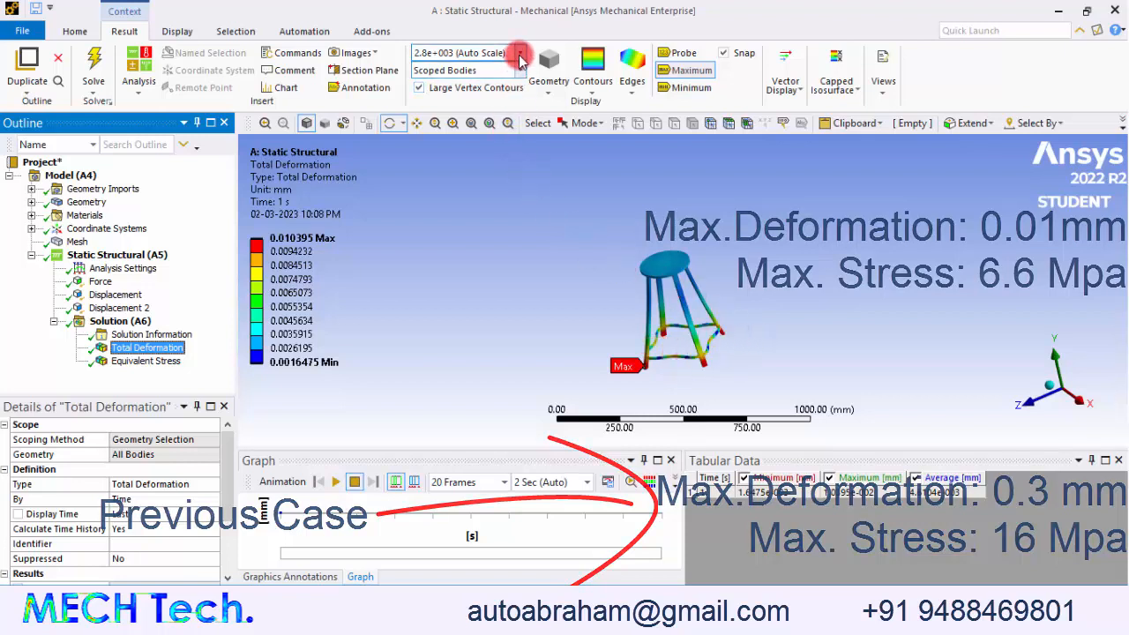
left_click(519, 53)
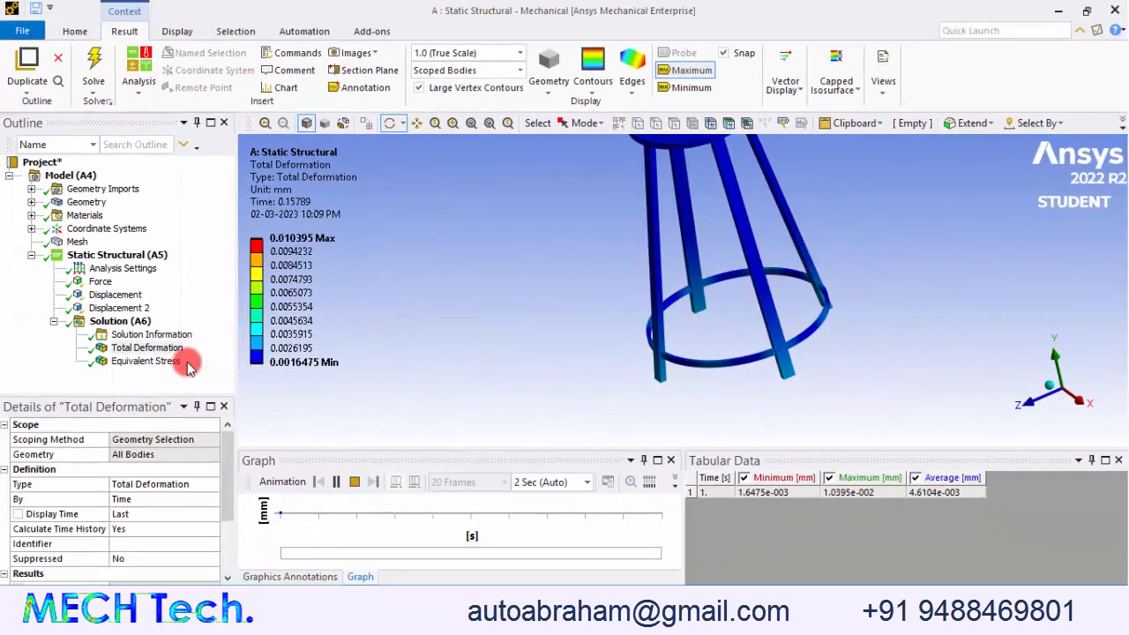
Show equivalent stress and inspect the 6.648 MPa peak on the footrest ring
left_click(146, 360)
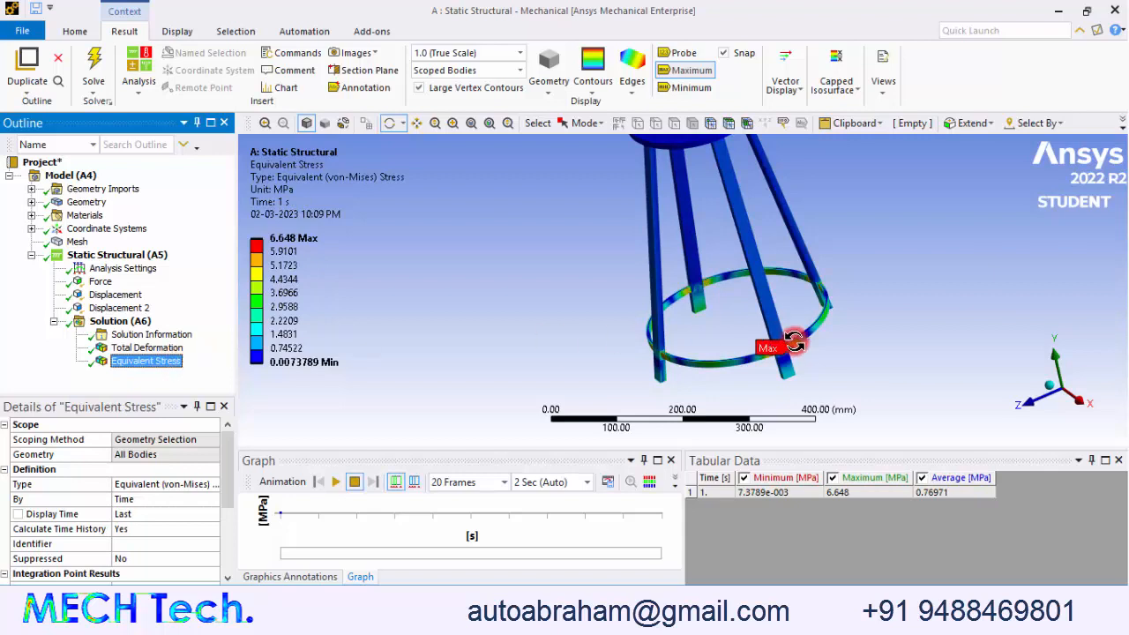
left_click_drag(794, 340, 737, 368)
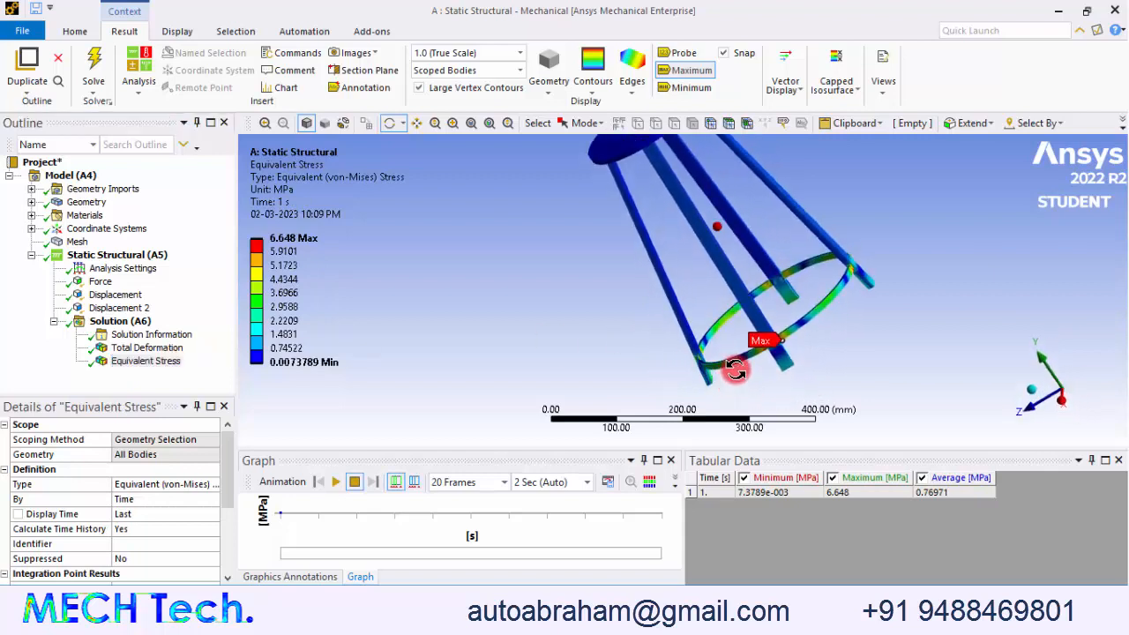
left_click_drag(737, 369, 770, 316)
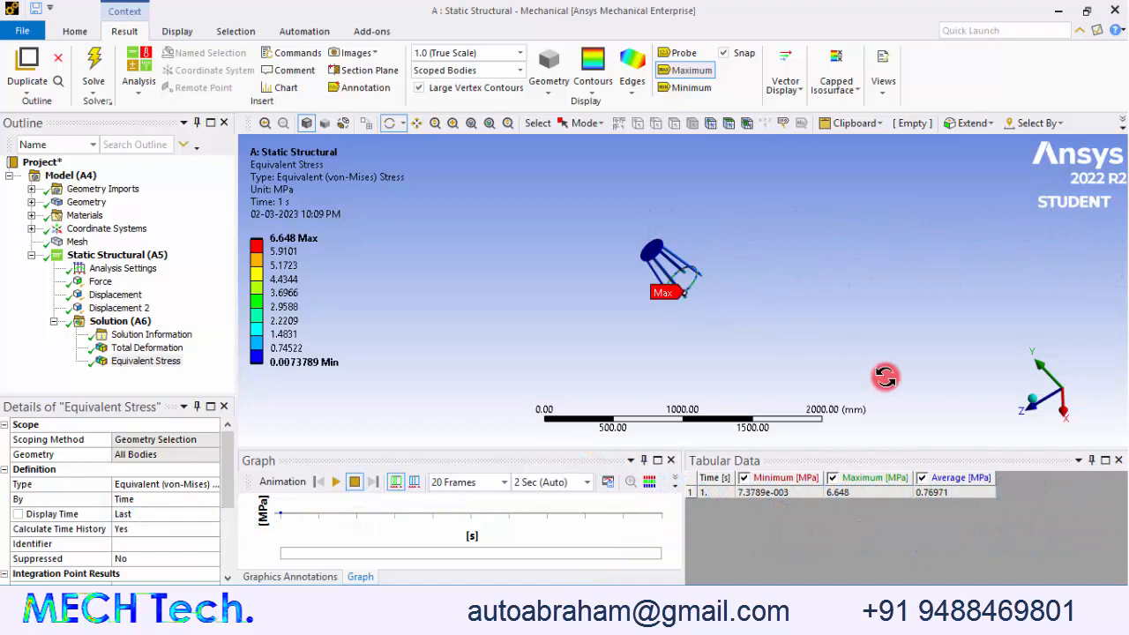
left_click_drag(886, 377, 737, 335)
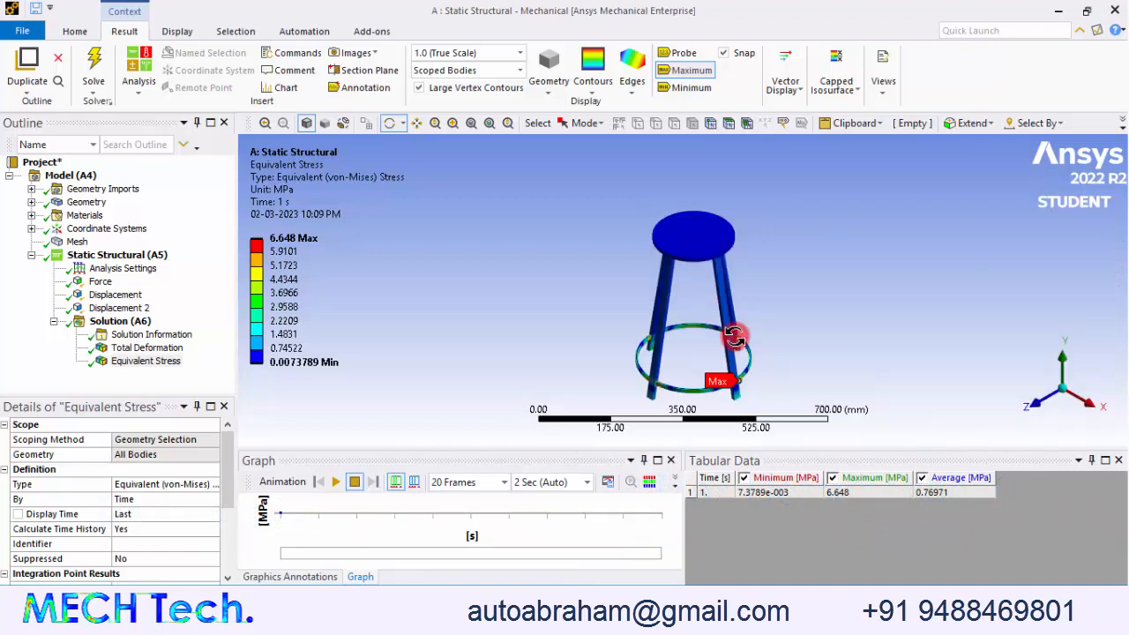